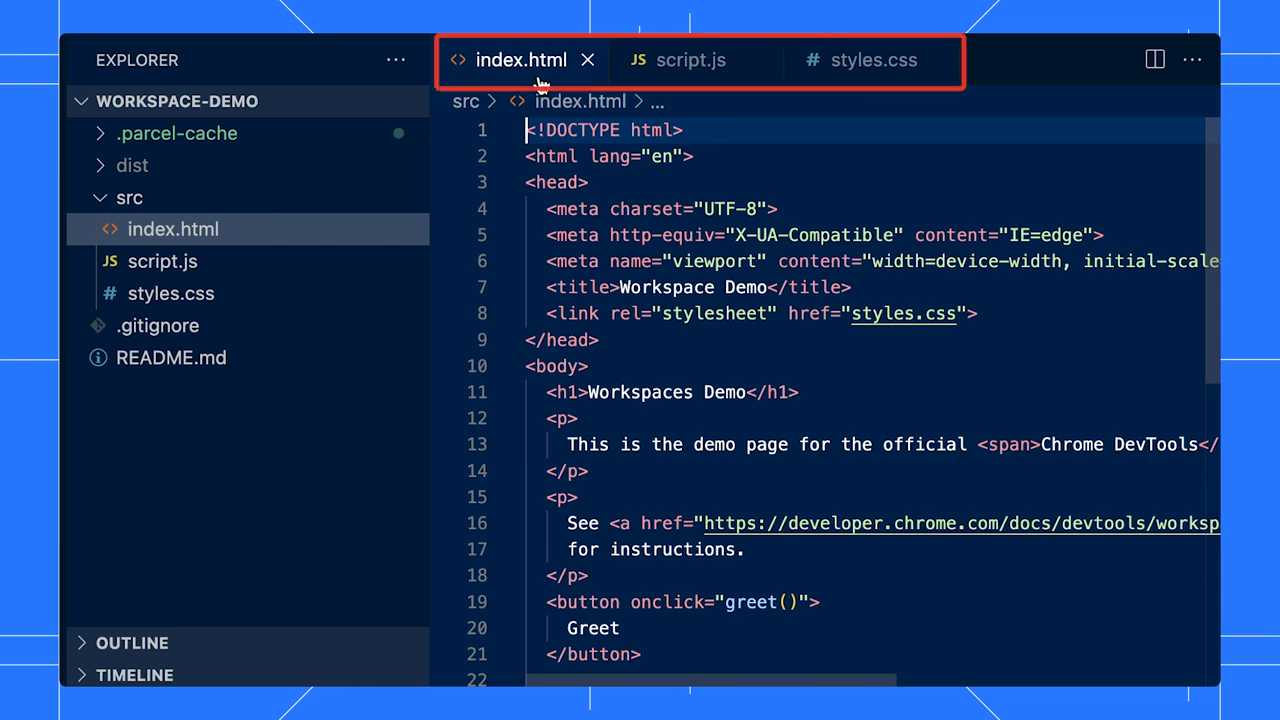
Step: Run Greet, make unsaved edits to the h1 colour and script.js message, then reload and lose them
click(692, 60)
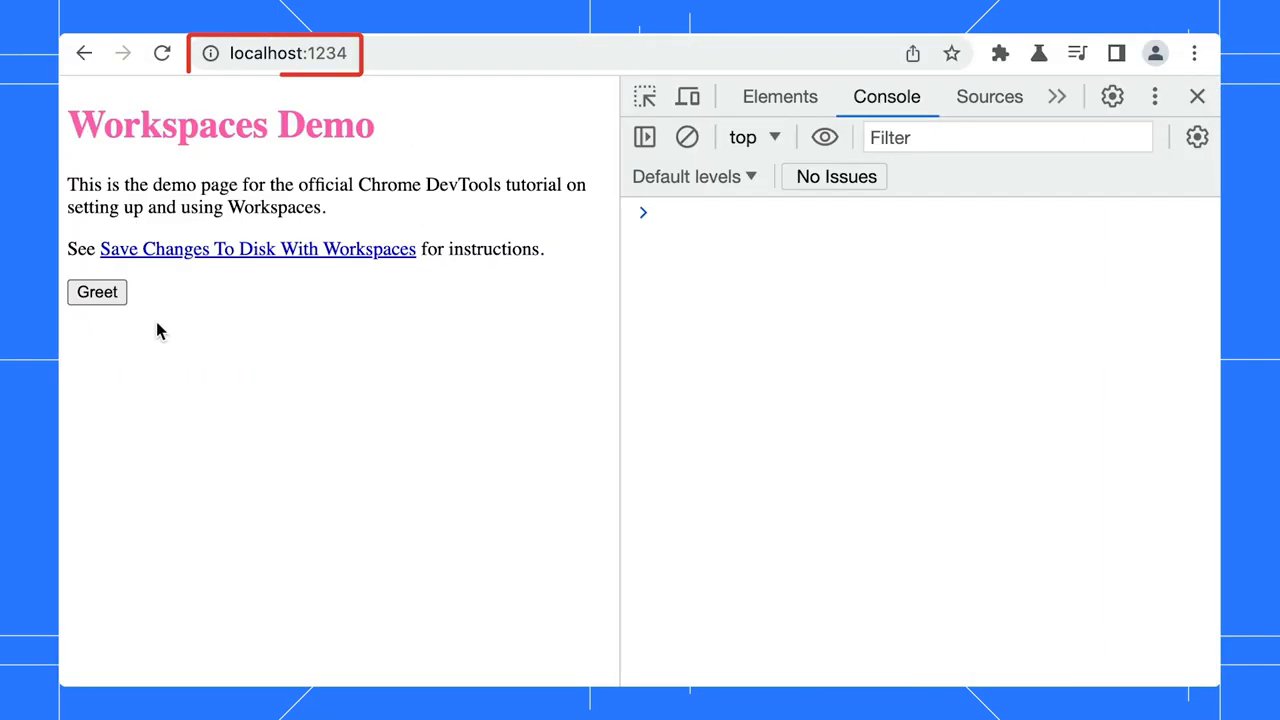
click(96, 292)
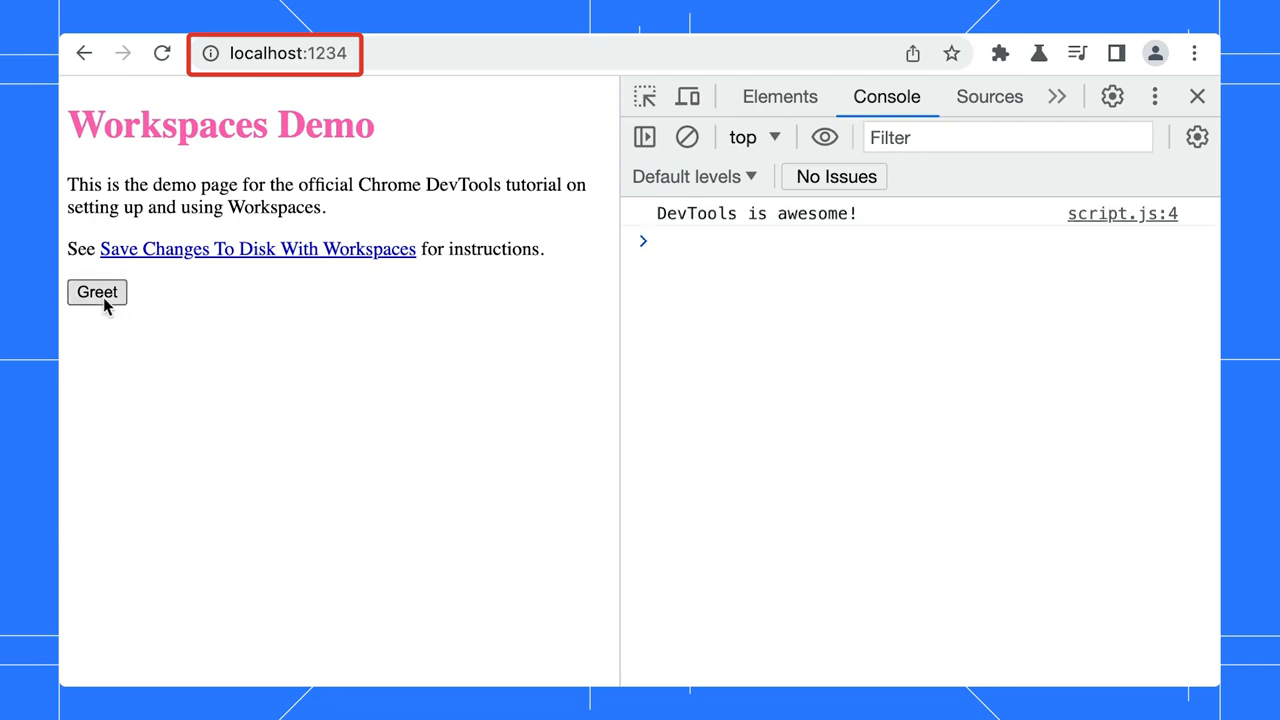
click(96, 292)
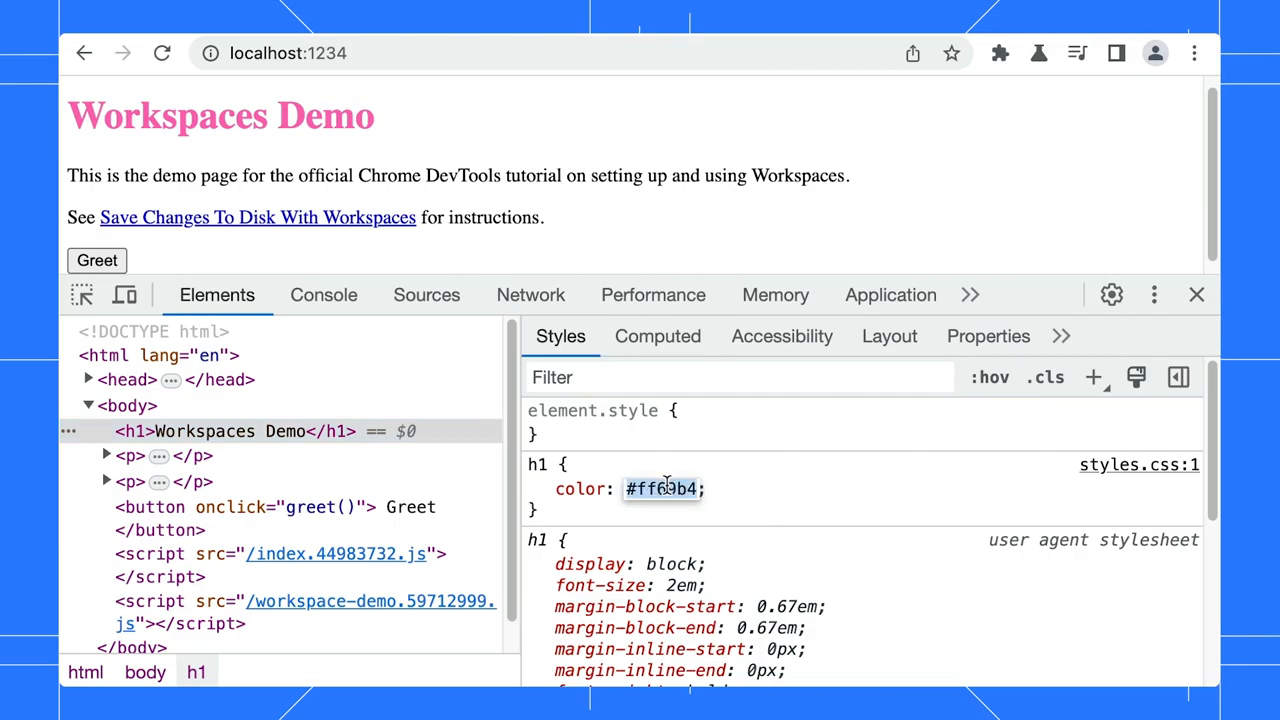
click(426, 294)
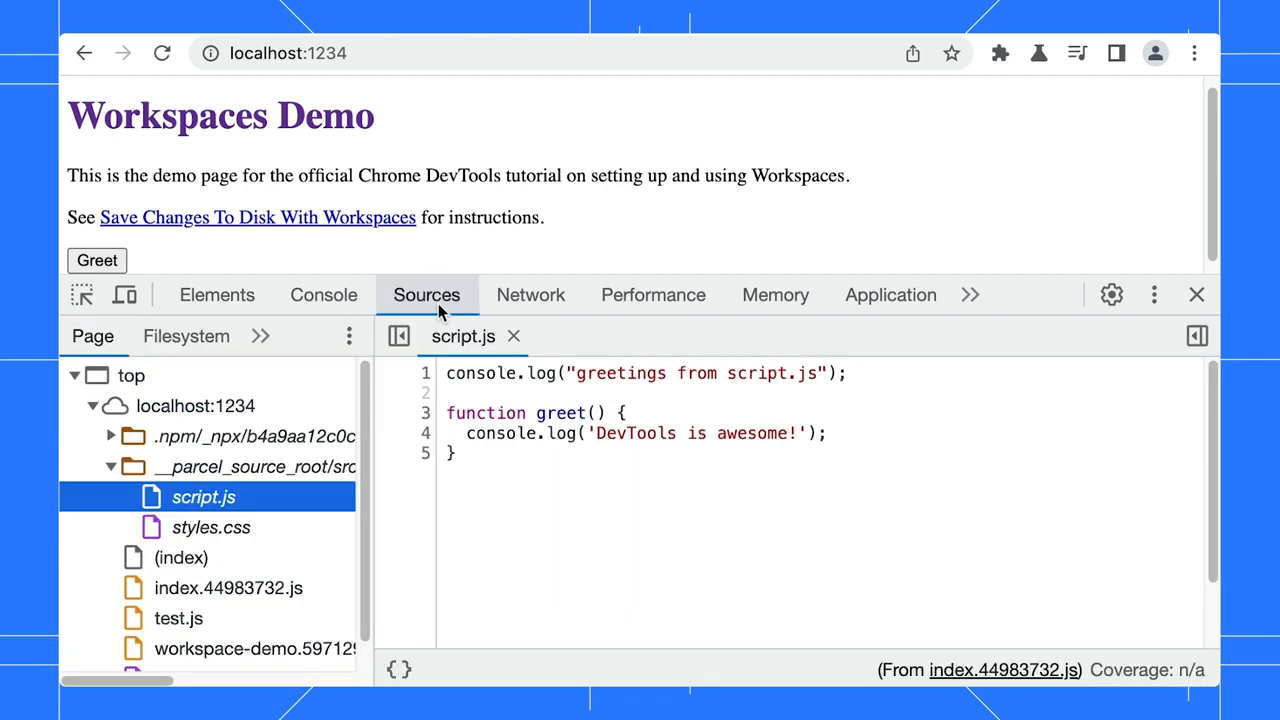
text(yay)
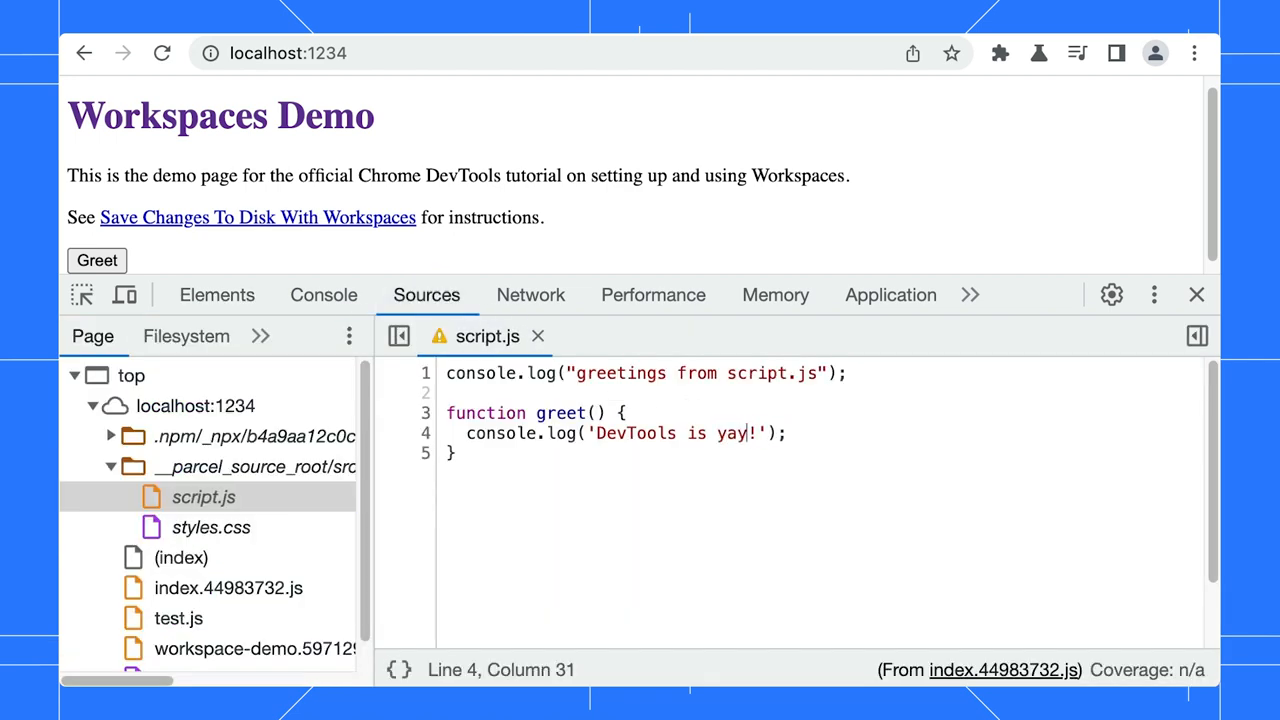
click(162, 52)
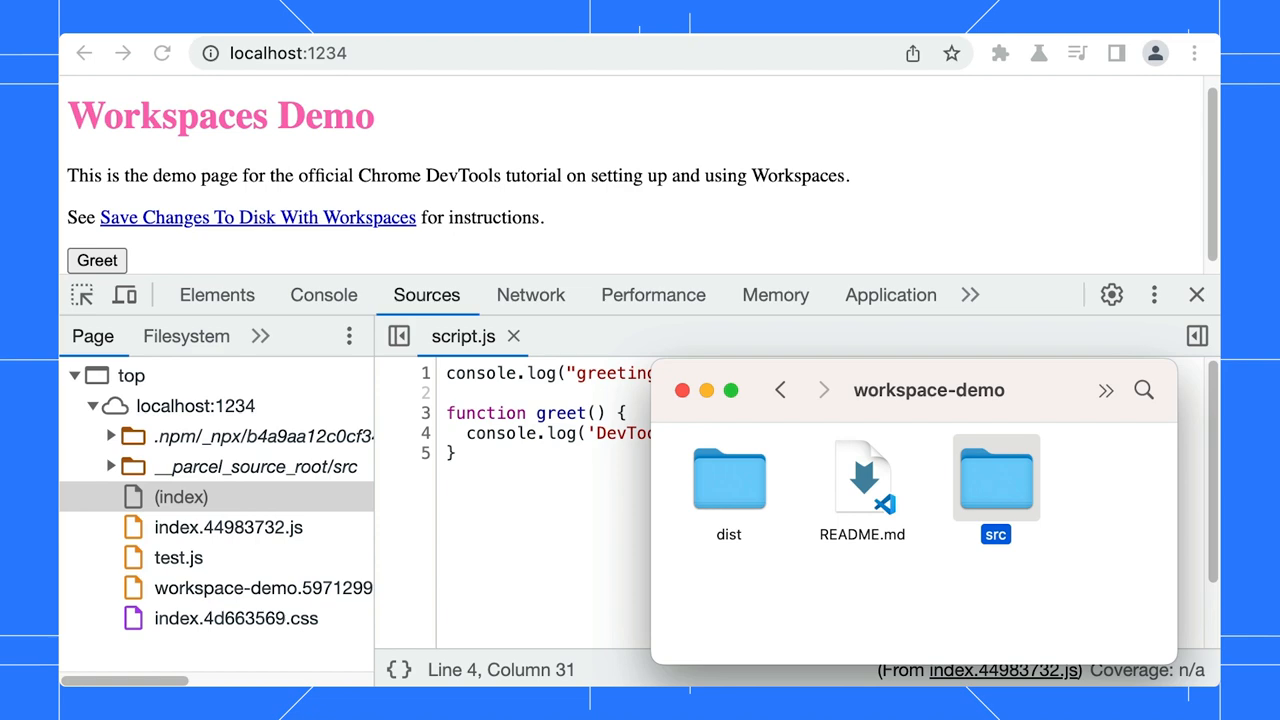
Step: Drag the src folder into Sources and allow access so the Filesystem workspace lists its three files
drag(996, 478, 560, 504)
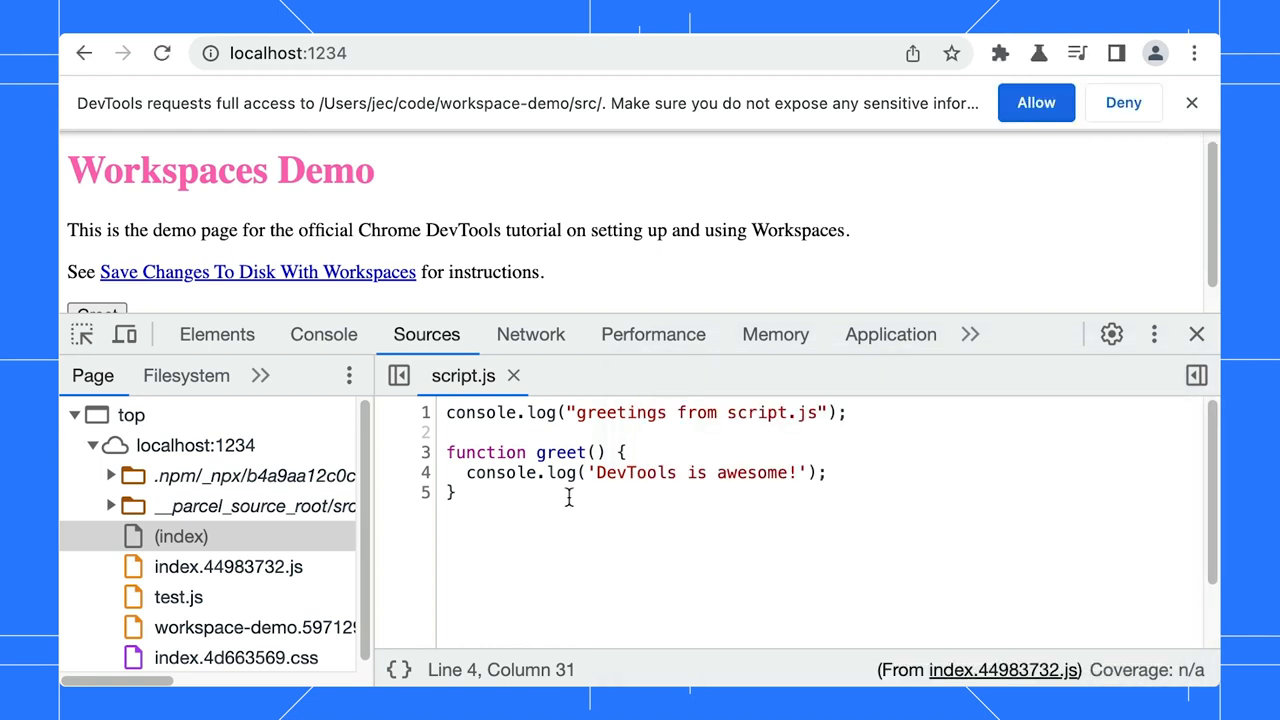
click(186, 376)
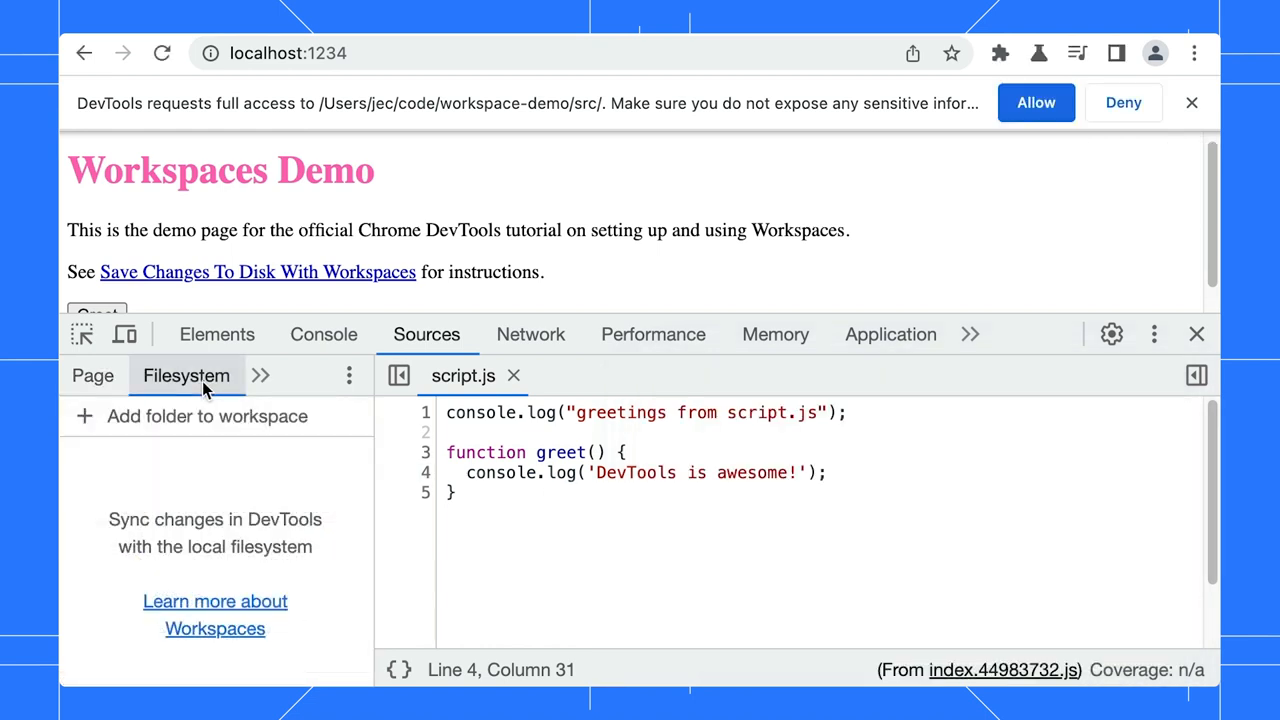
mouse_move(784, 264)
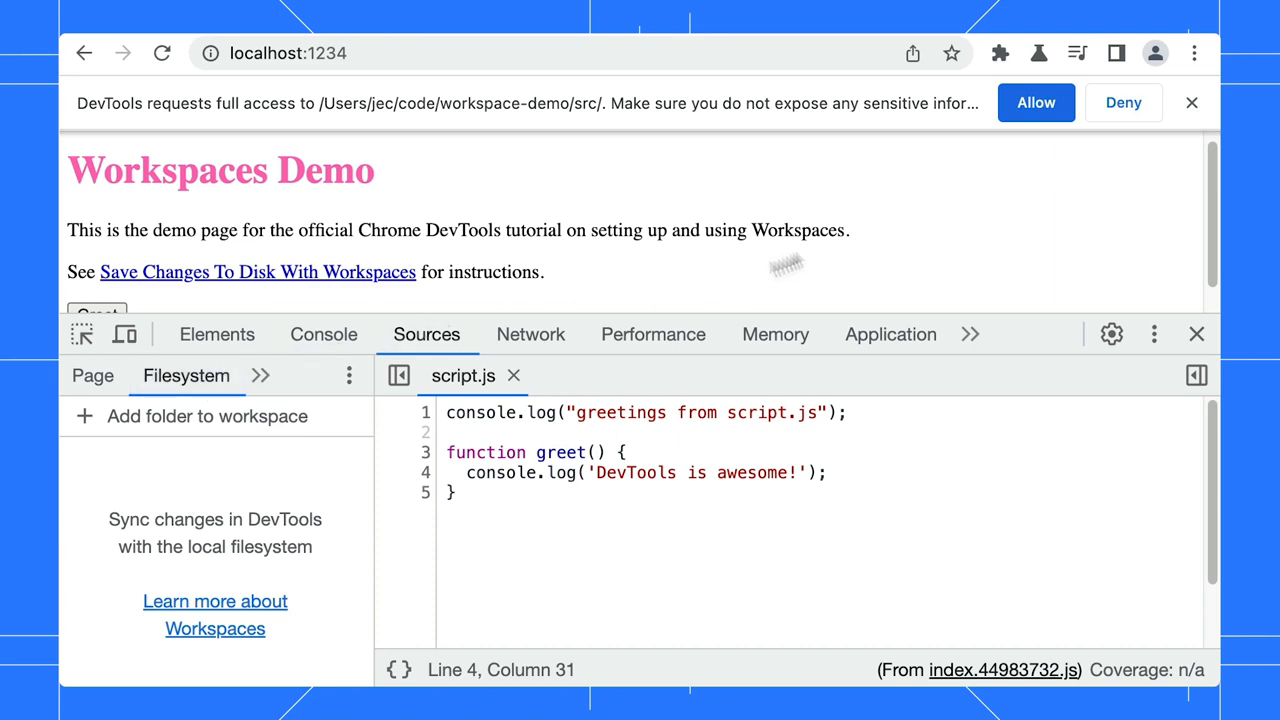
click(1036, 102)
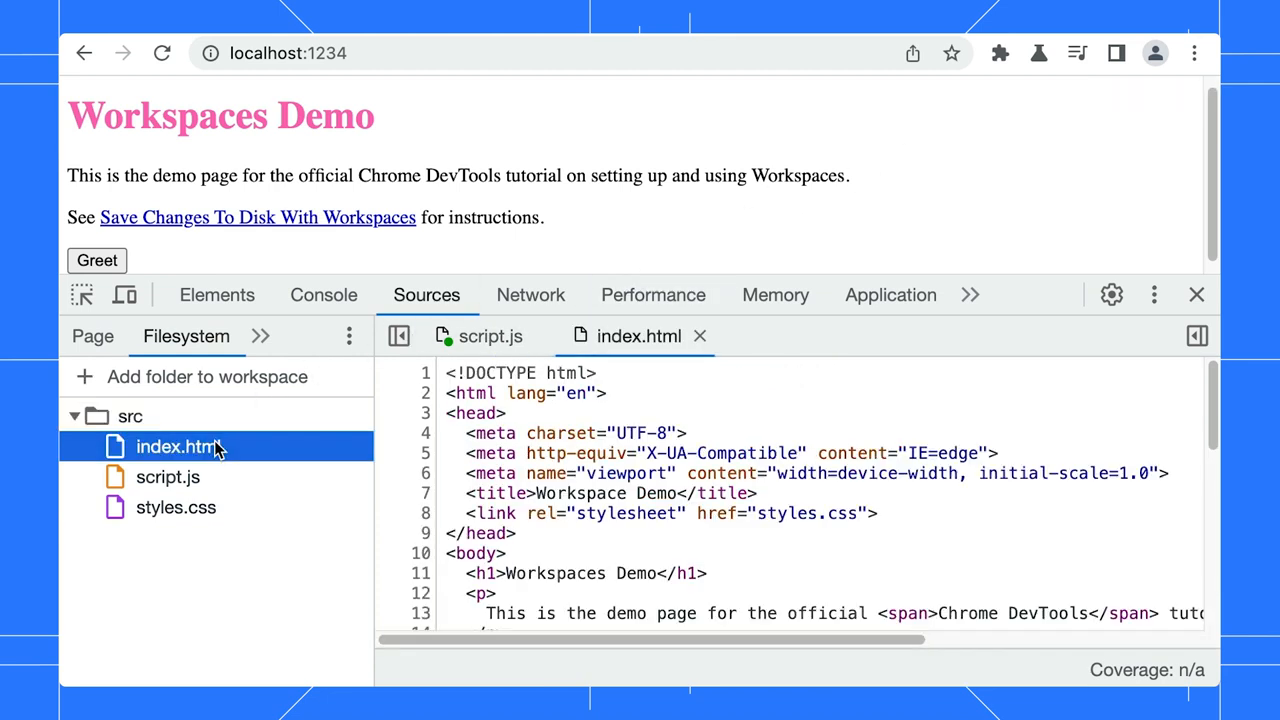
Step: Edit the workspace files: heading to Workspaces, h1 colour rebeccapurple, greeting 'DevTools is yay!'
double_click(638, 572)
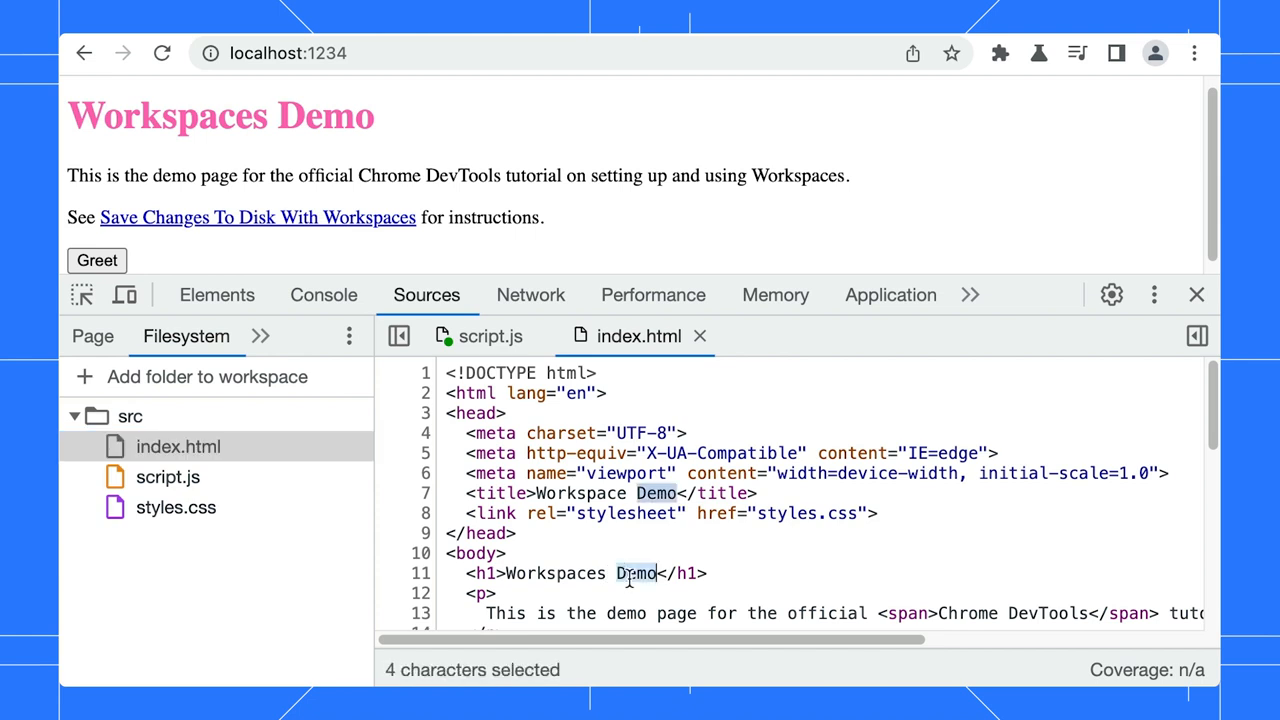
key(Delete)
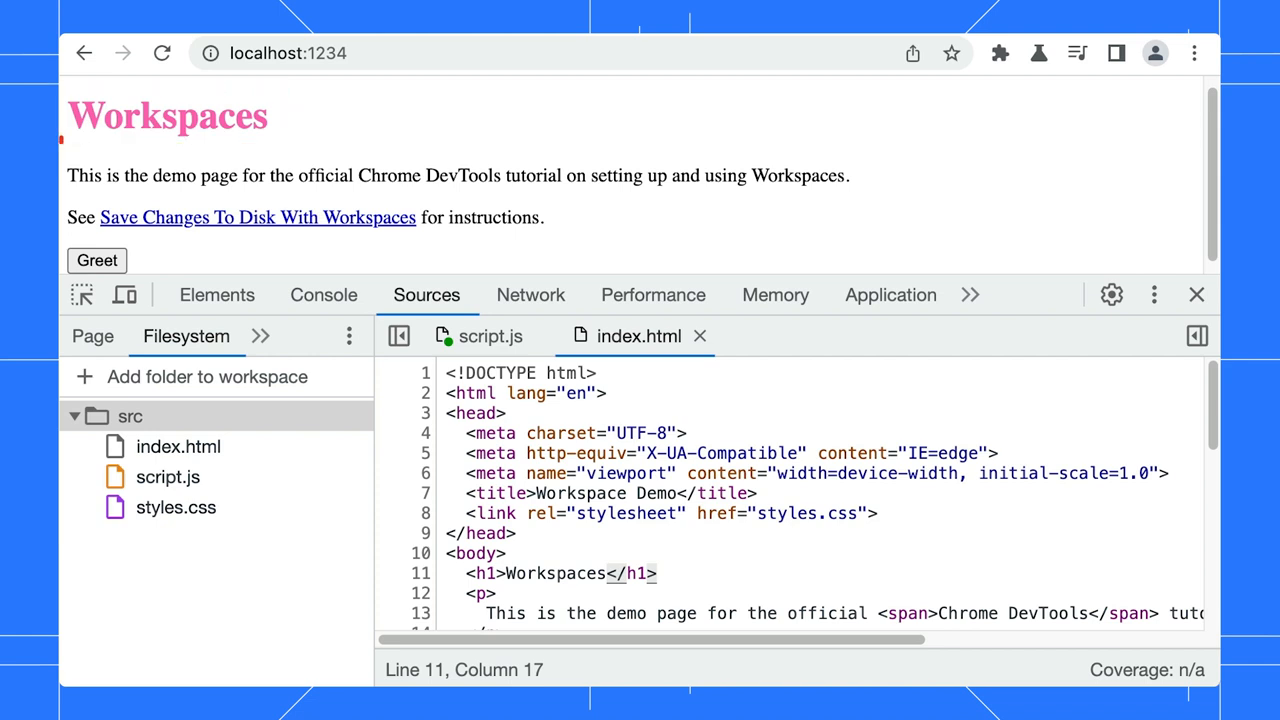
click(176, 508)
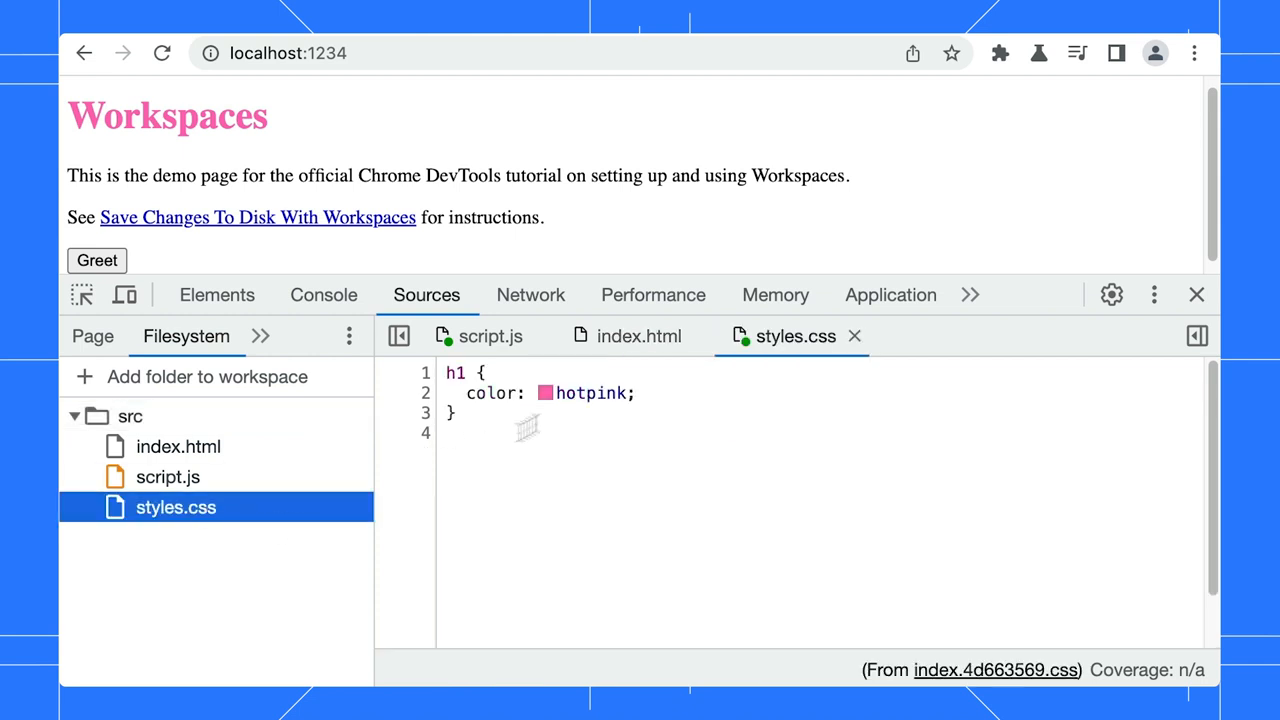
text(rebeccapurple)
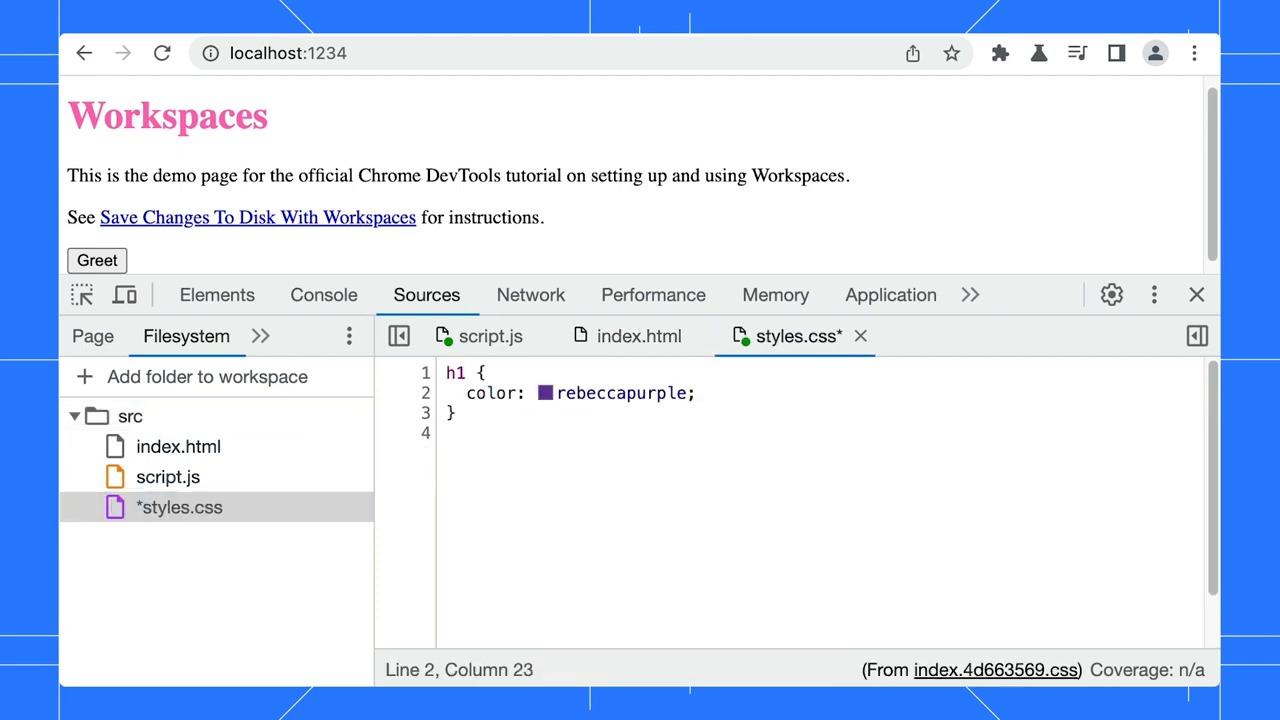
click(168, 476)
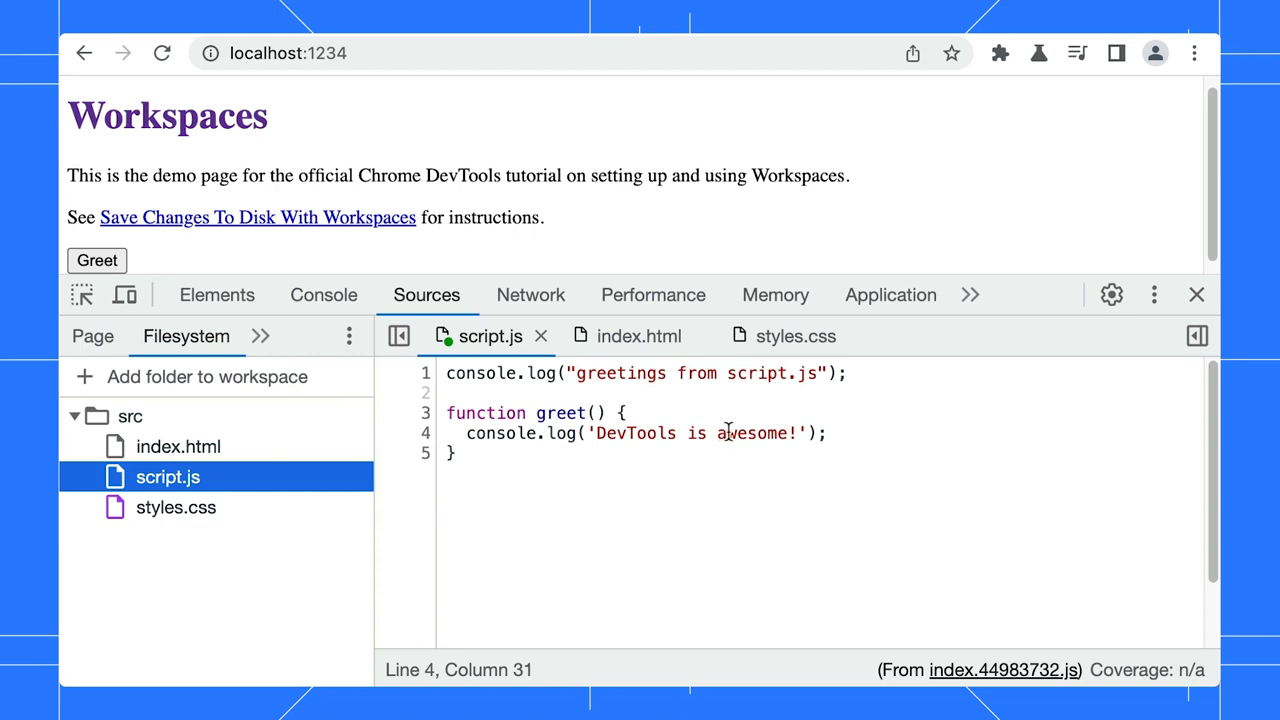
text(yay!)
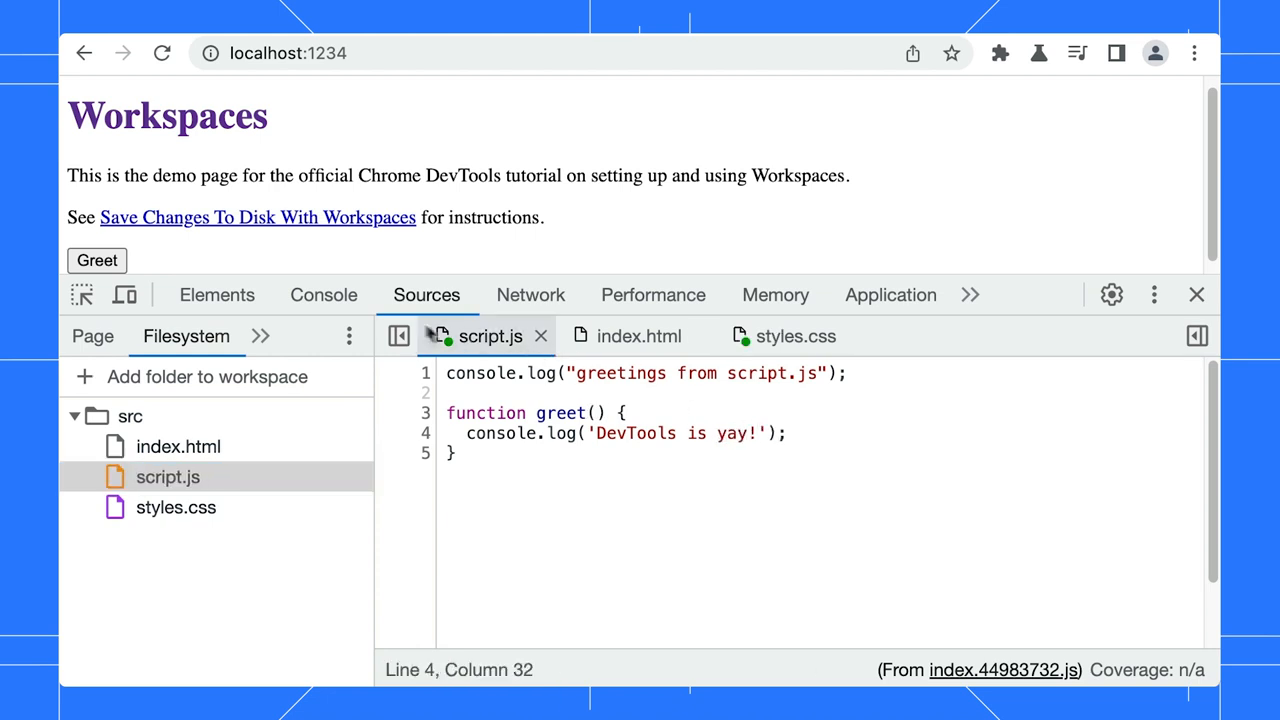
Step: Reload the page and run Greet from the Console to confirm the saved edits persist
click(96, 260)
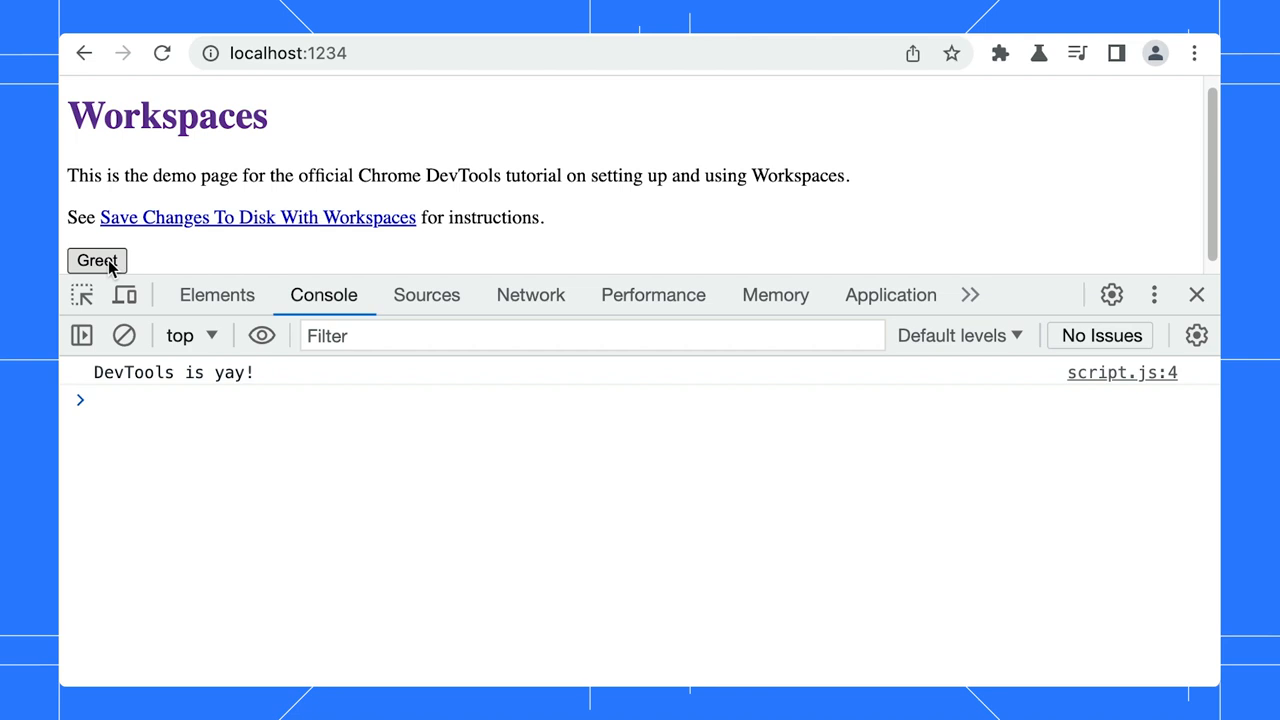
click(96, 260)
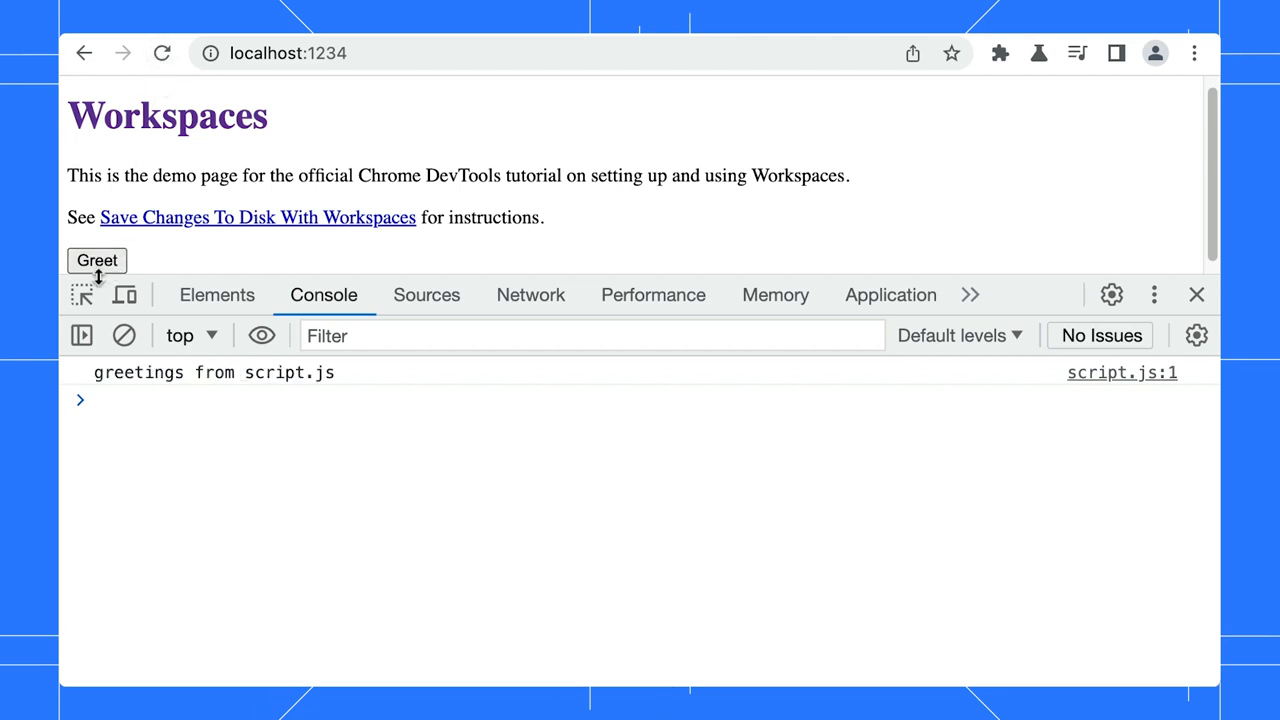
click(96, 260)
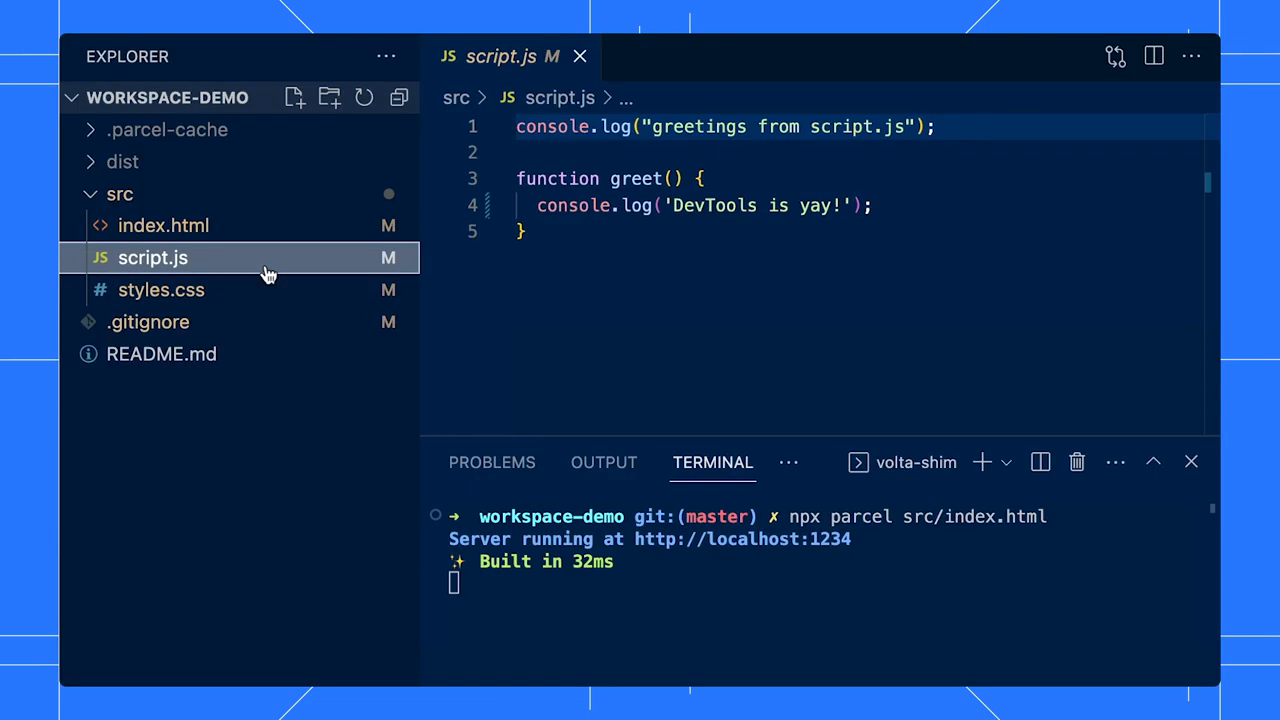
Step: Check the saved stylesheet in VS Code and expand the demo project's src folder
click(160, 290)
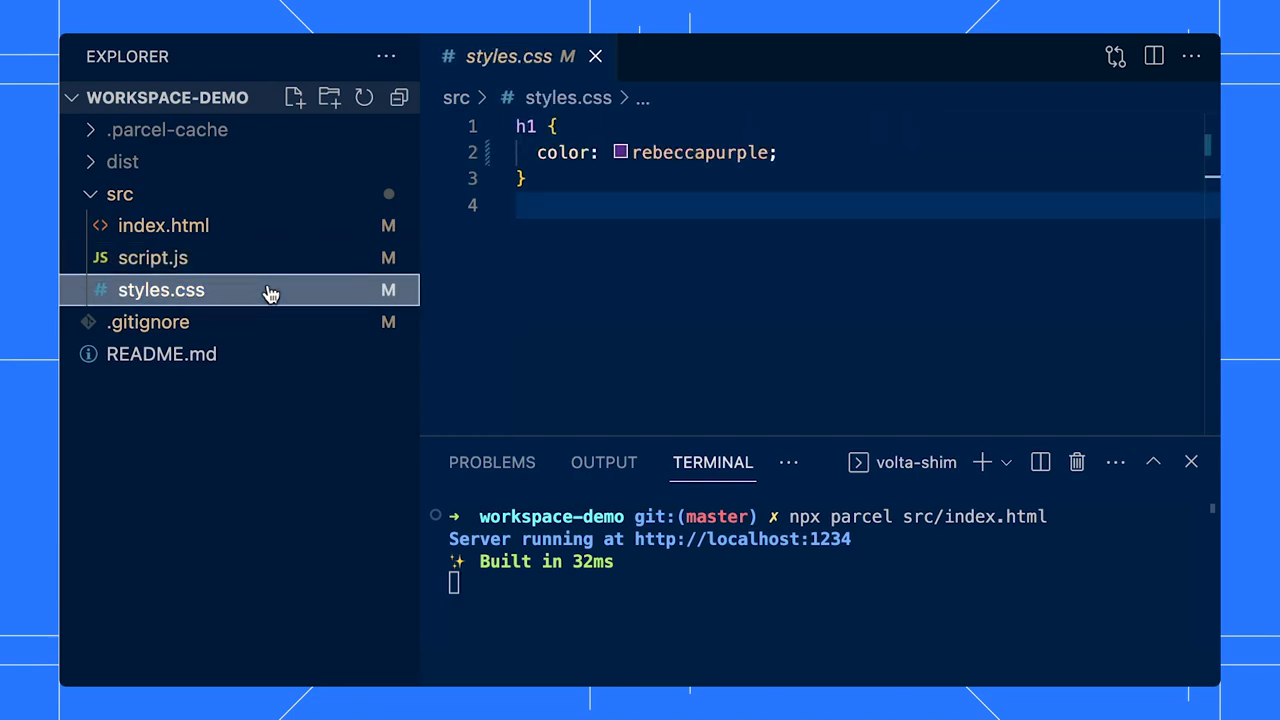
click(162, 224)
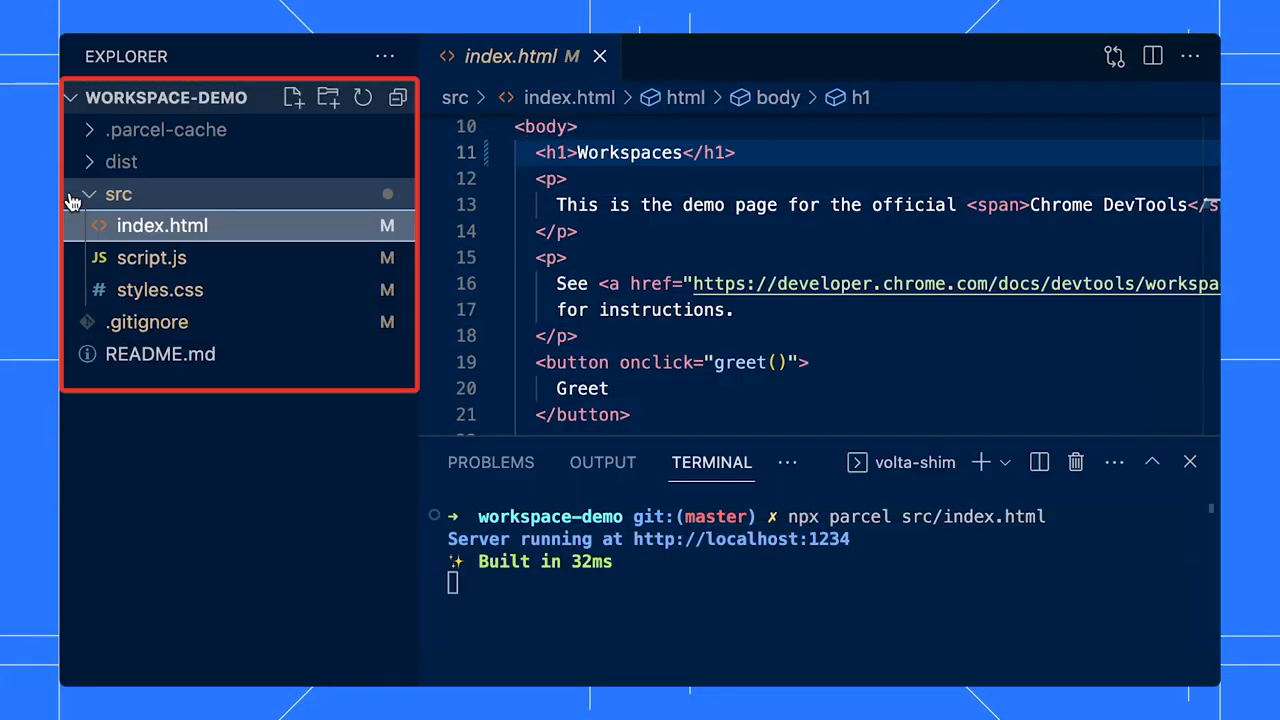
click(120, 160)
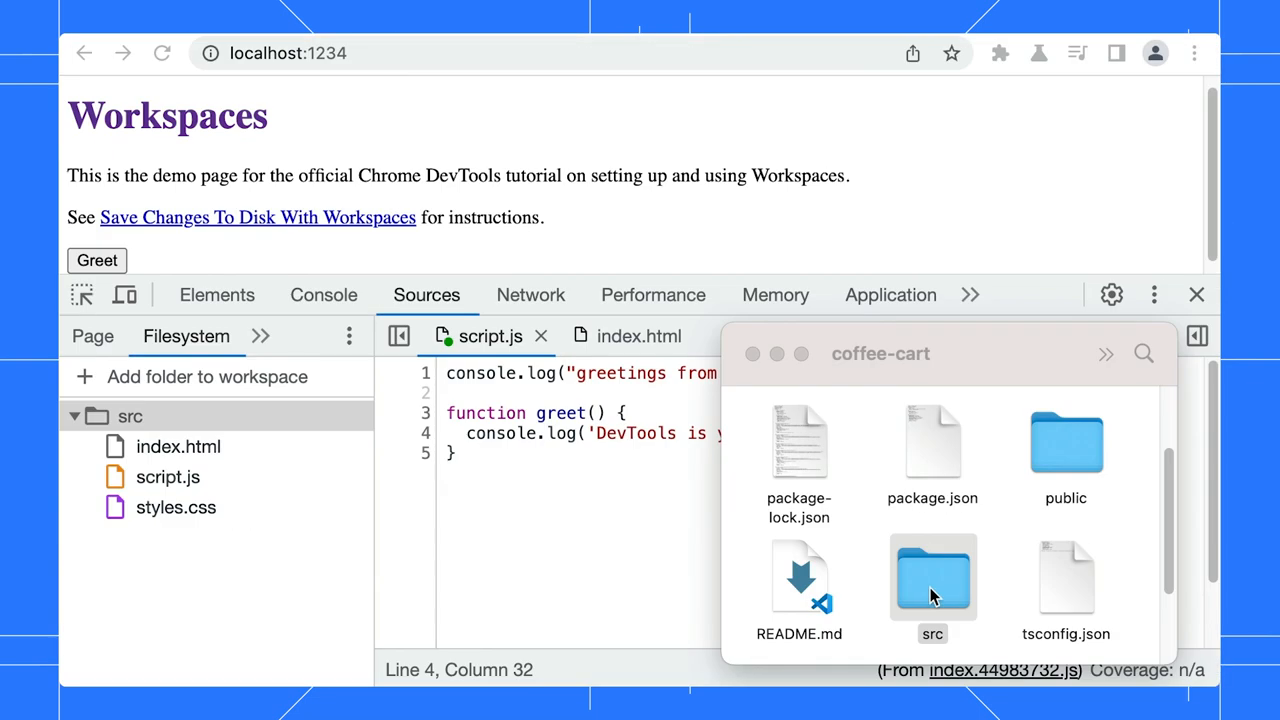
Step: Add the src folder to the workspace and open styles.css on the localhost:8080 copy
double_click(932, 576)
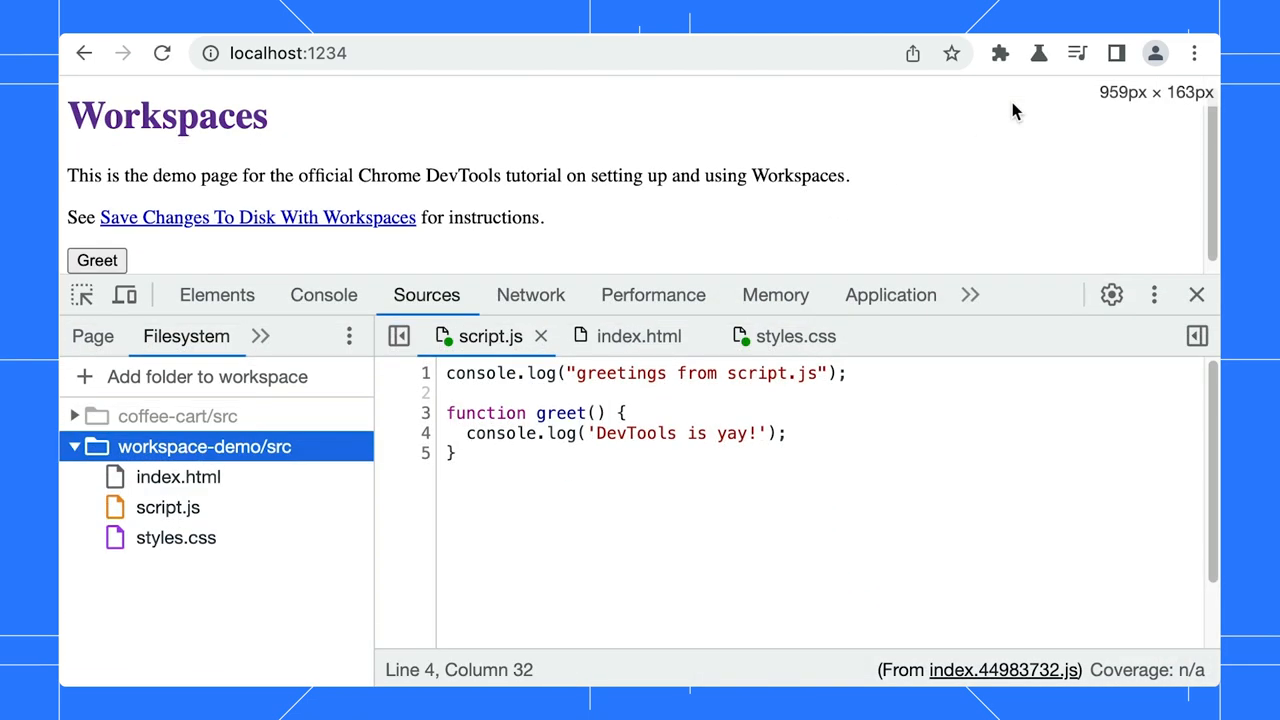
mouse_move(376, 418)
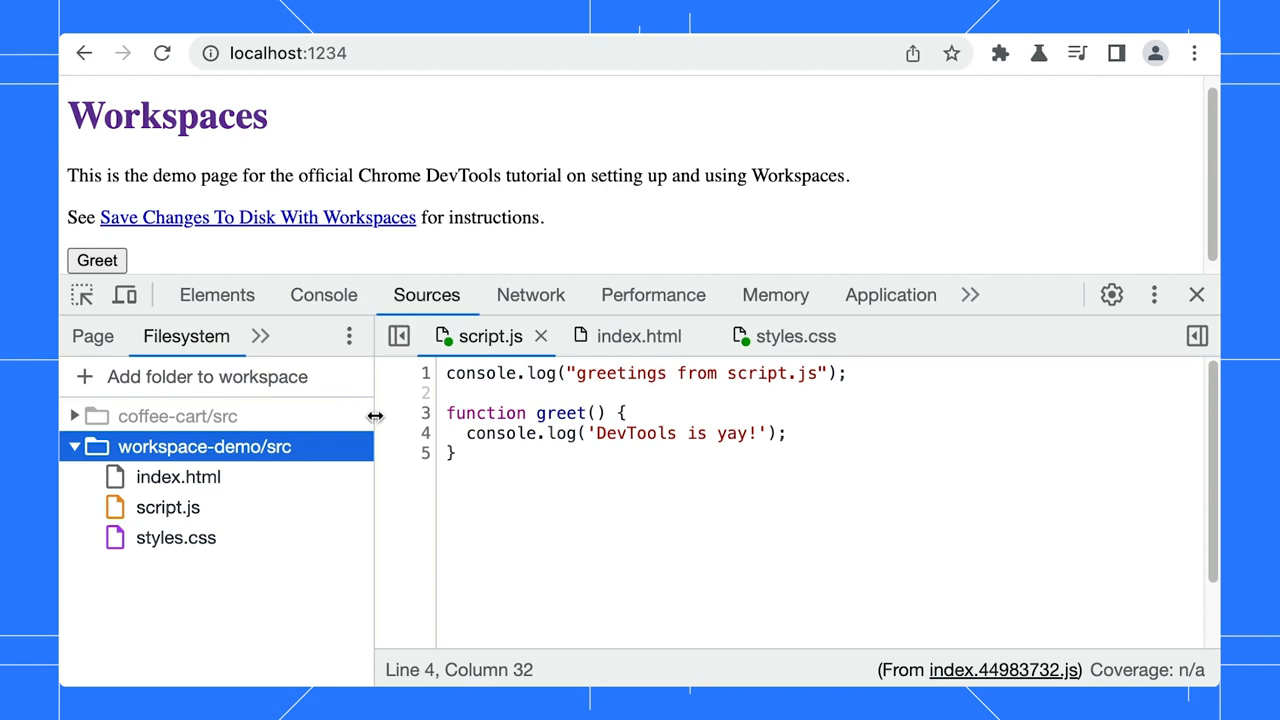
click(176, 536)
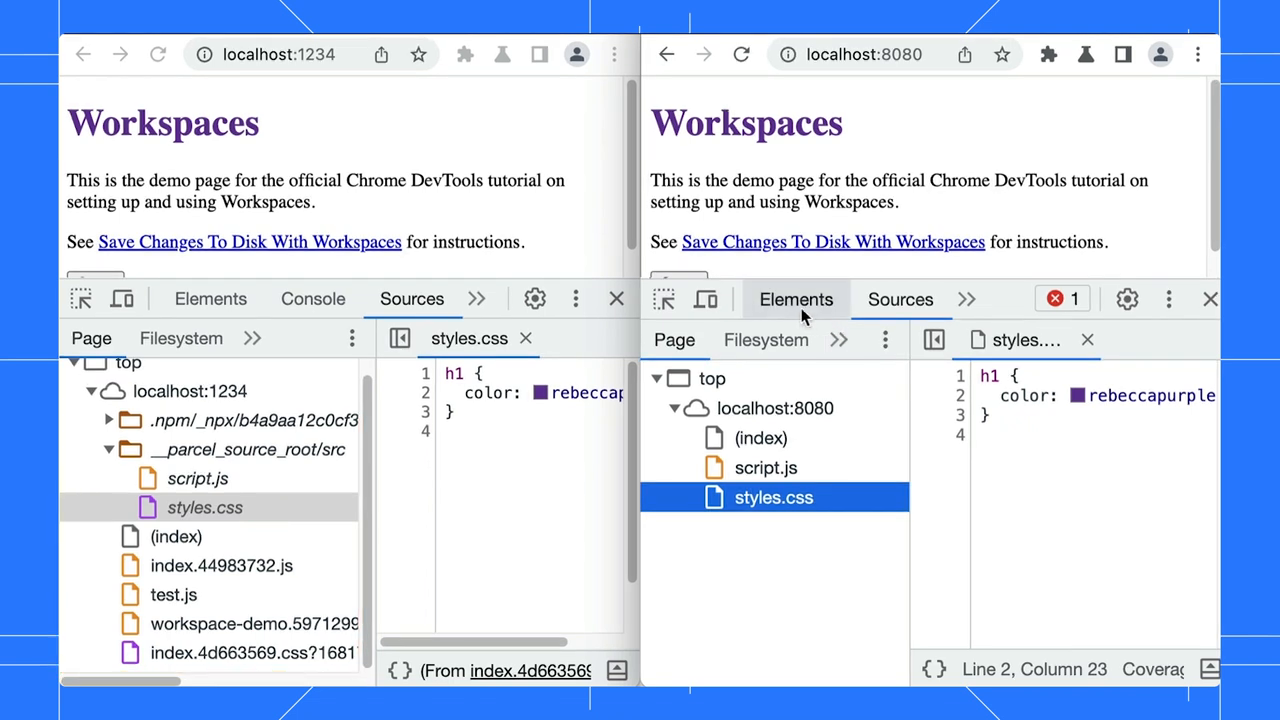
Step: Change the h1 colour to hotpink in the 8080 page's Styles pane and inspect it on the 1234 page
click(796, 300)
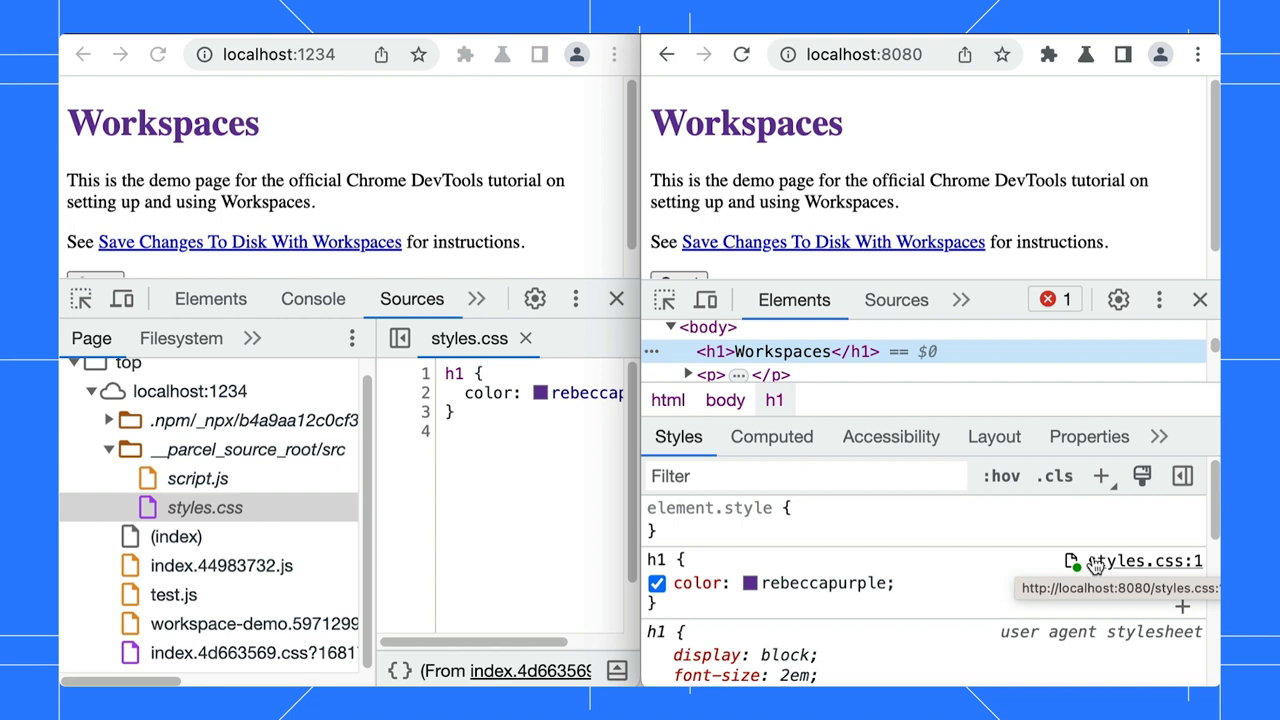
double_click(816, 584)
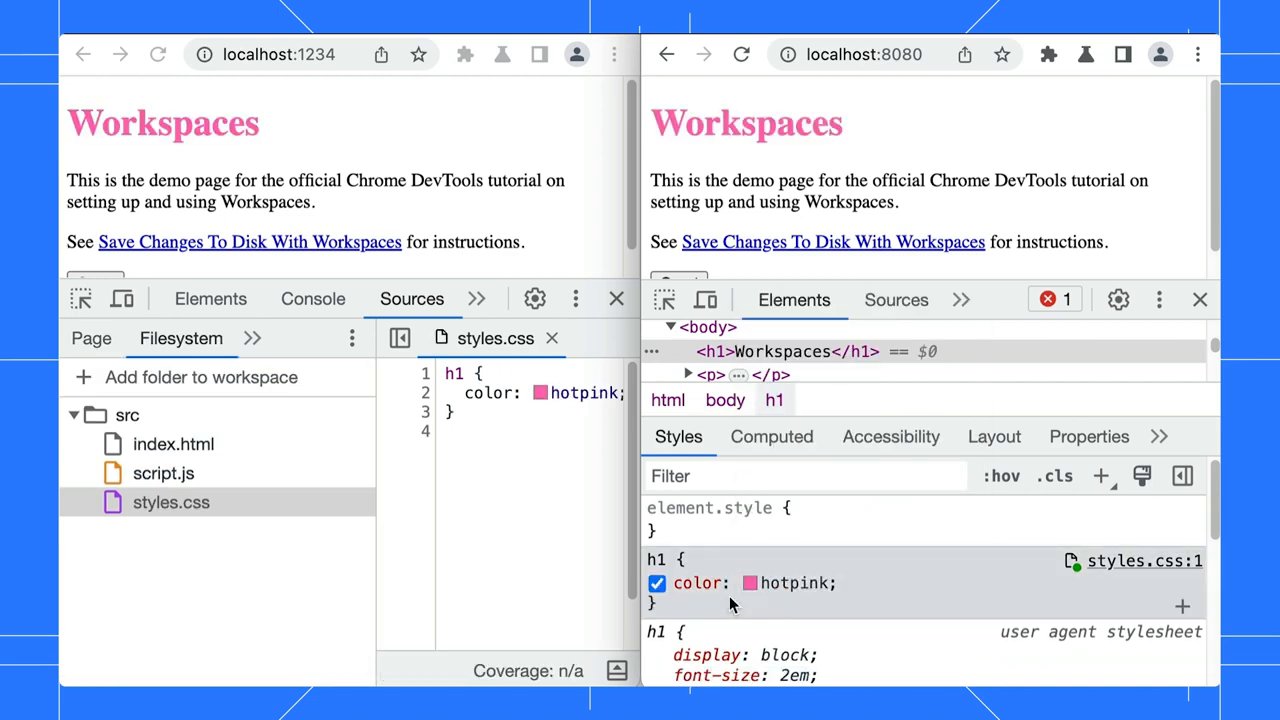
click(656, 584)
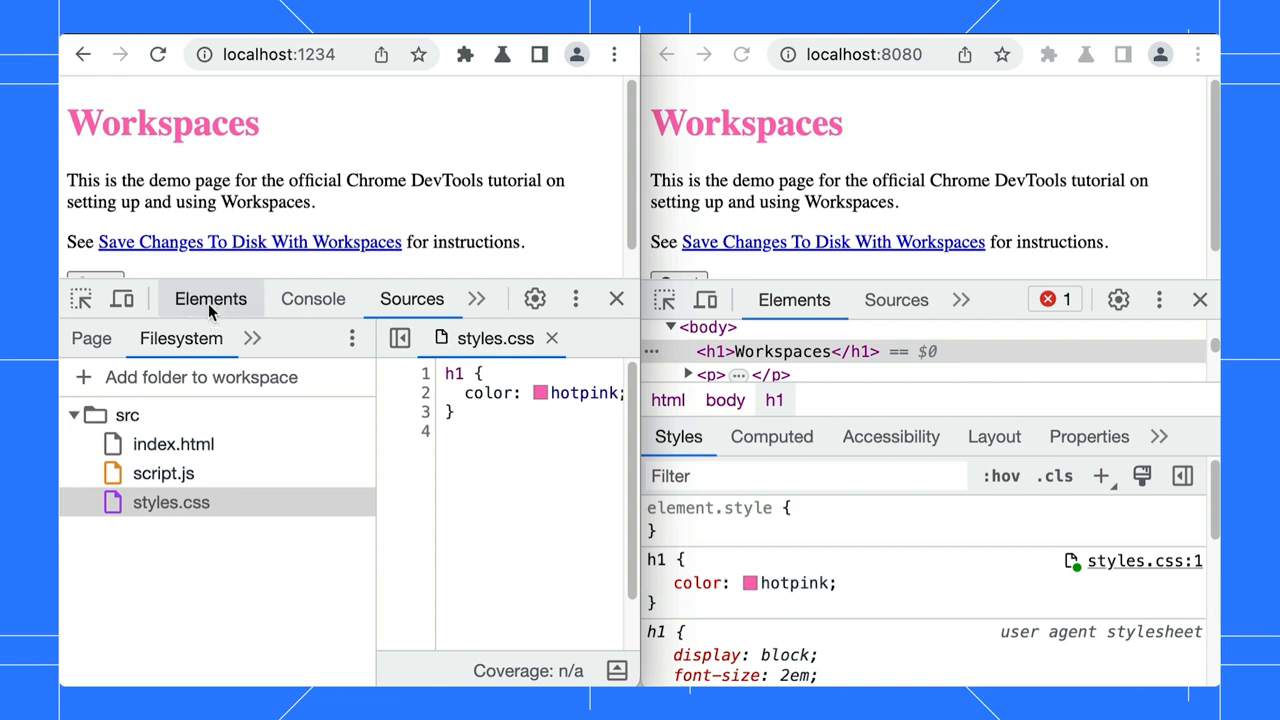
click(210, 300)
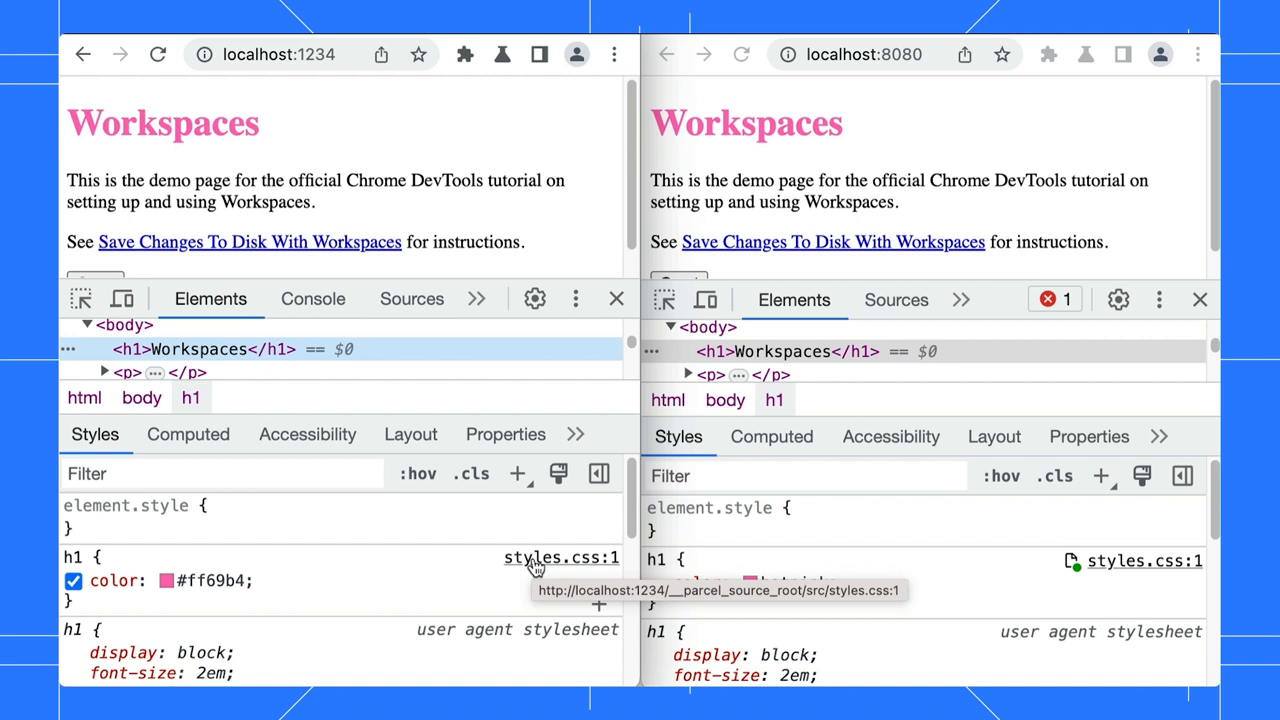
text(rebeccapurple)
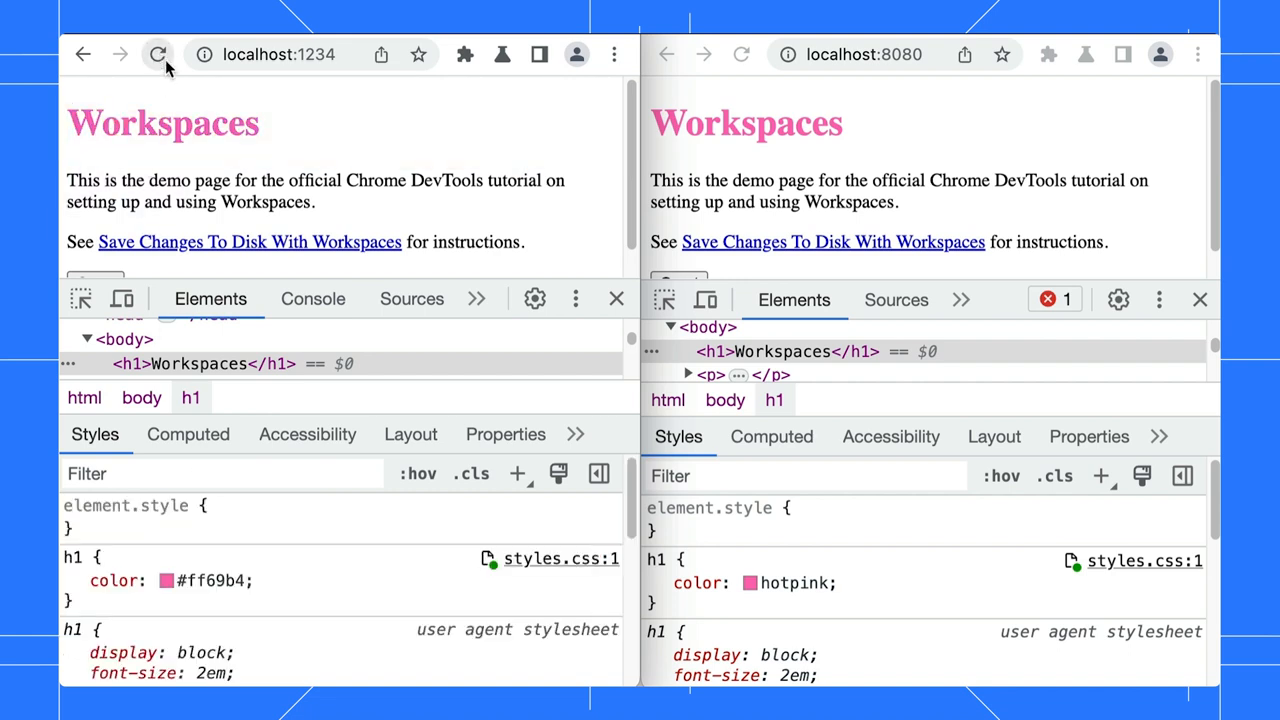
Step: Reload, set the h1 colour back to rebeccapurple in styles.css and save it to disk
click(412, 298)
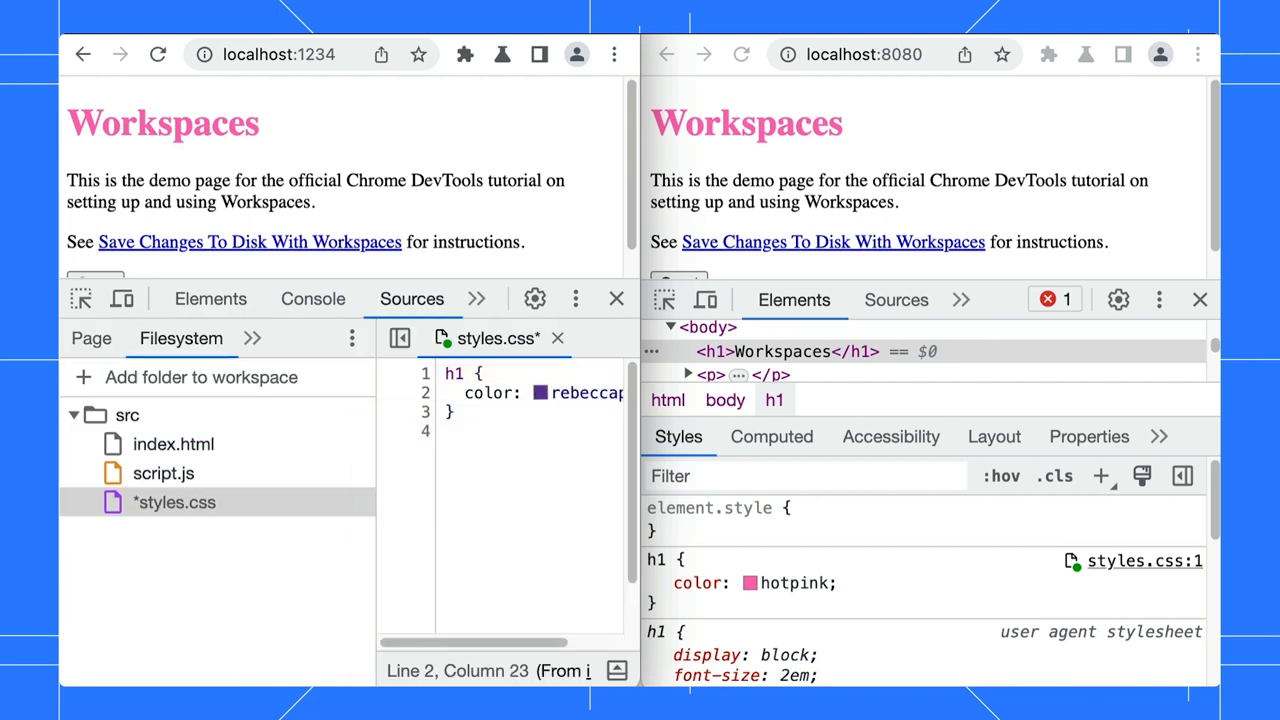
key(ctrl+s)
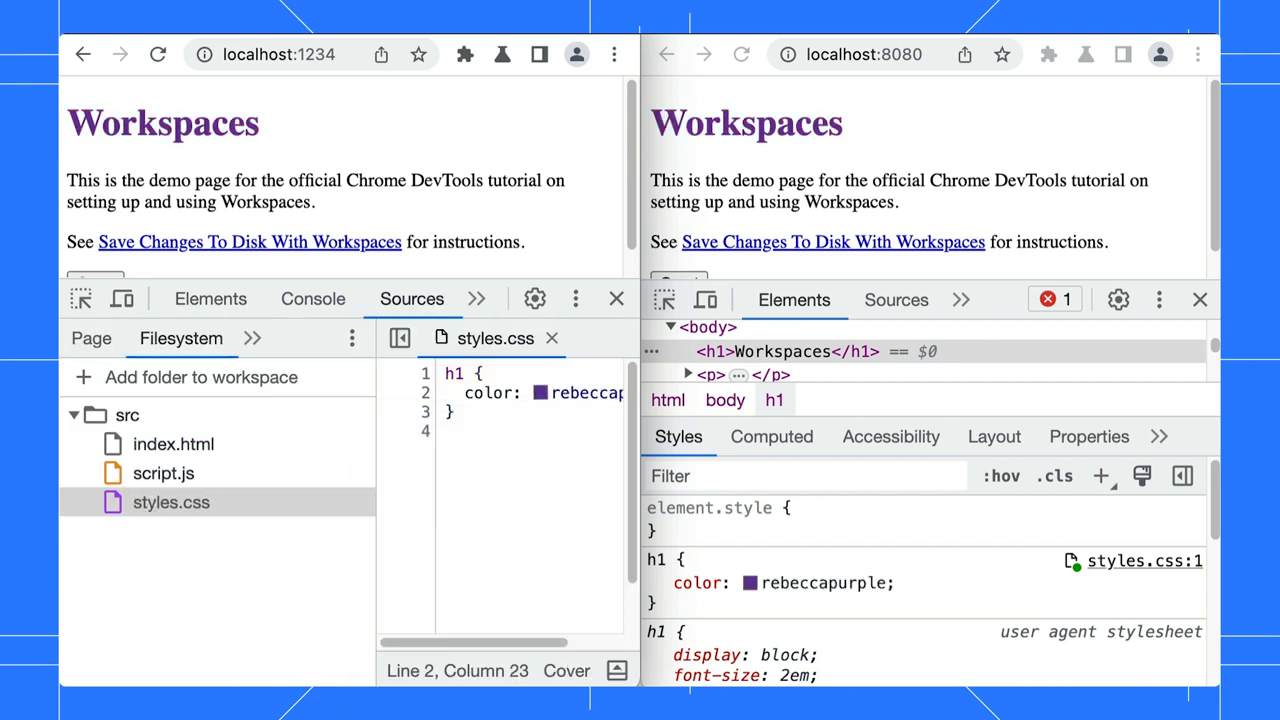
click(92, 338)
text(c)
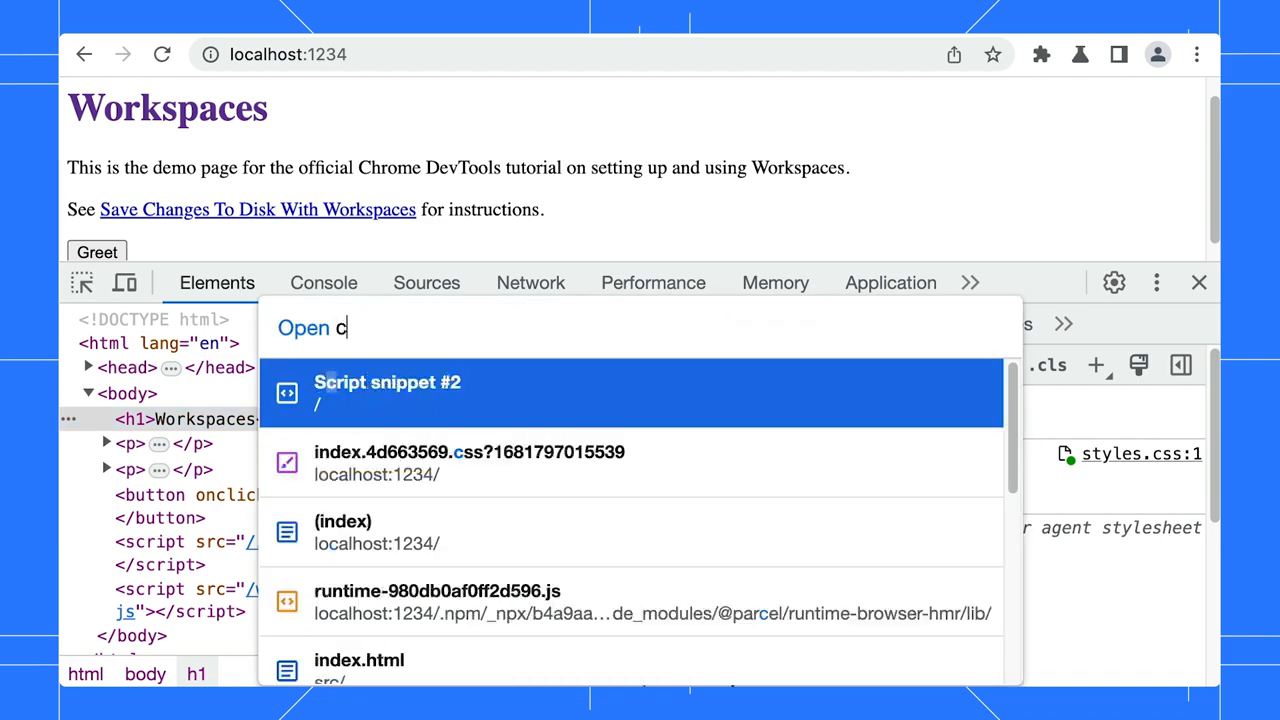
Step: Open the workspace styles.css from src via the Cmd+P file search
text(ss)
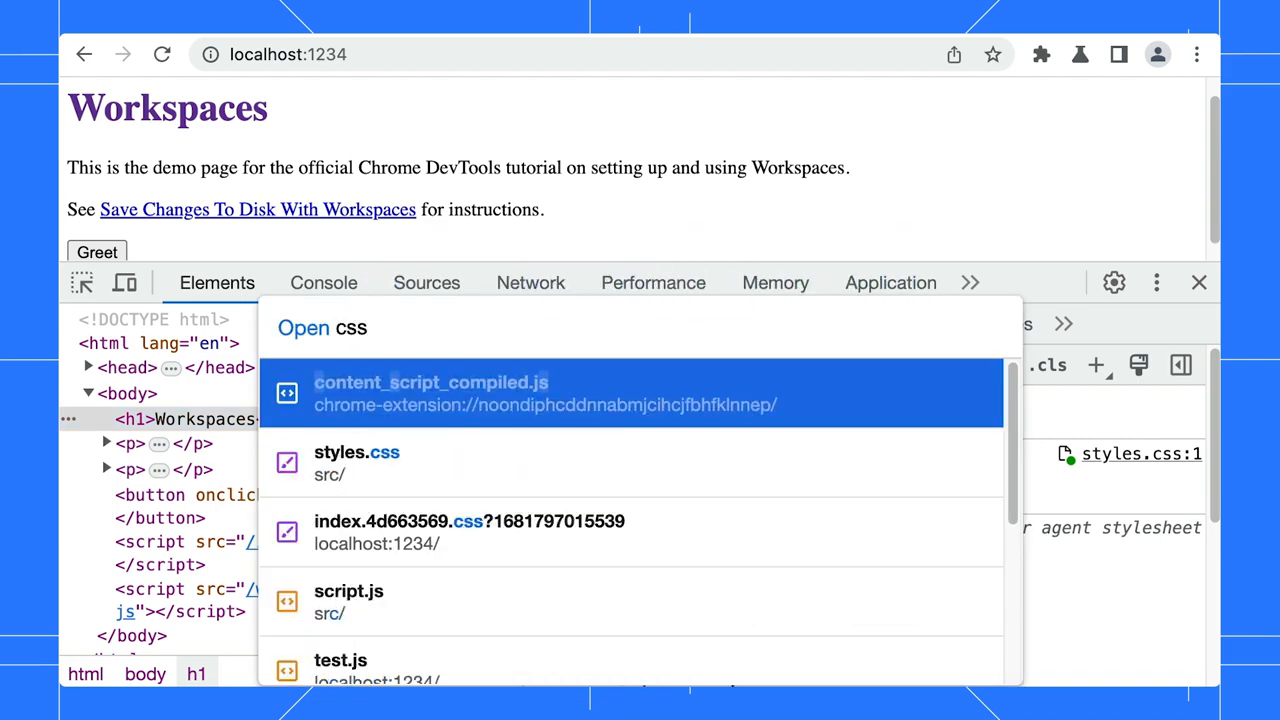
click(356, 462)
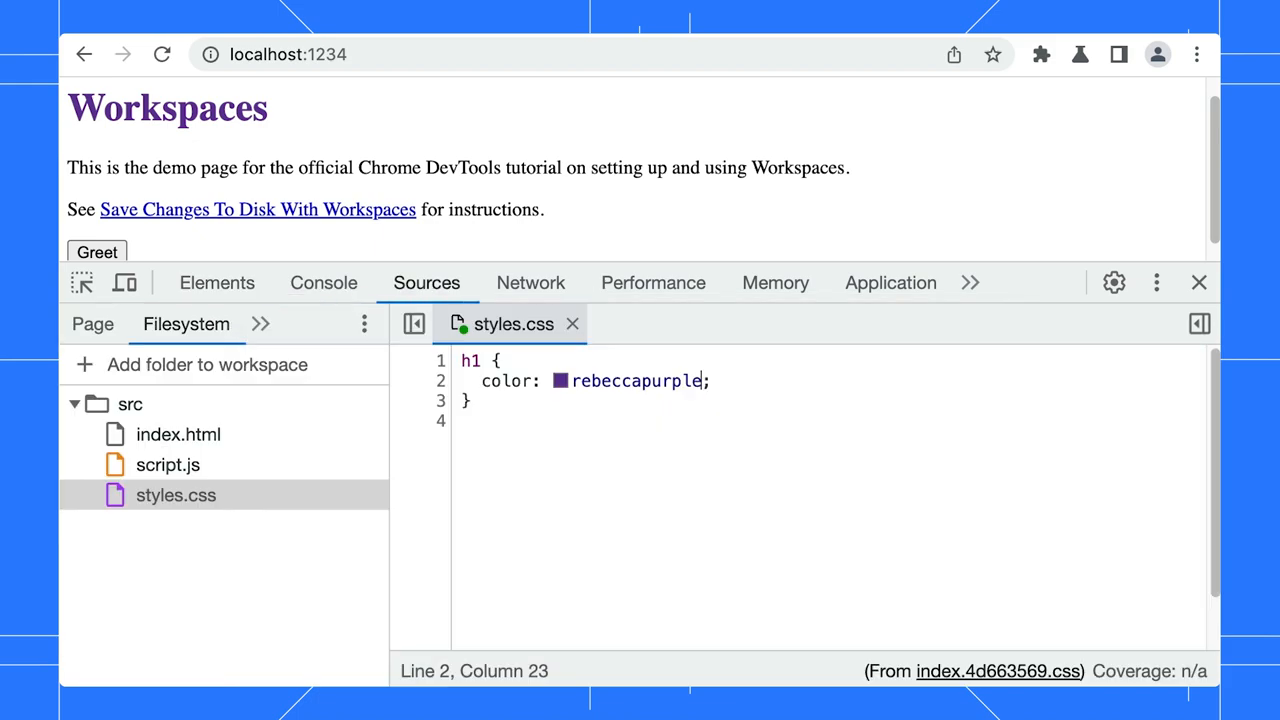
click(216, 284)
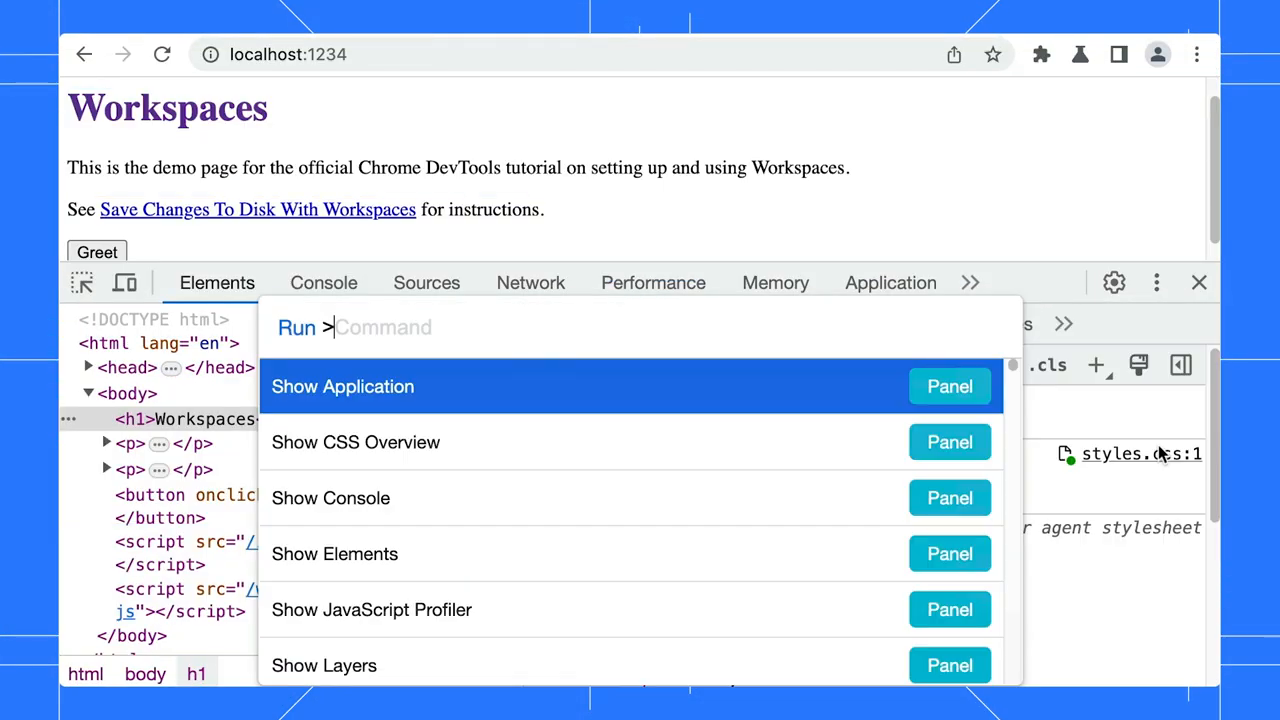
Step: Open styles.css in the Quick source editor, set the h1 colour to hotpink and reload to keep it
key(Escape)
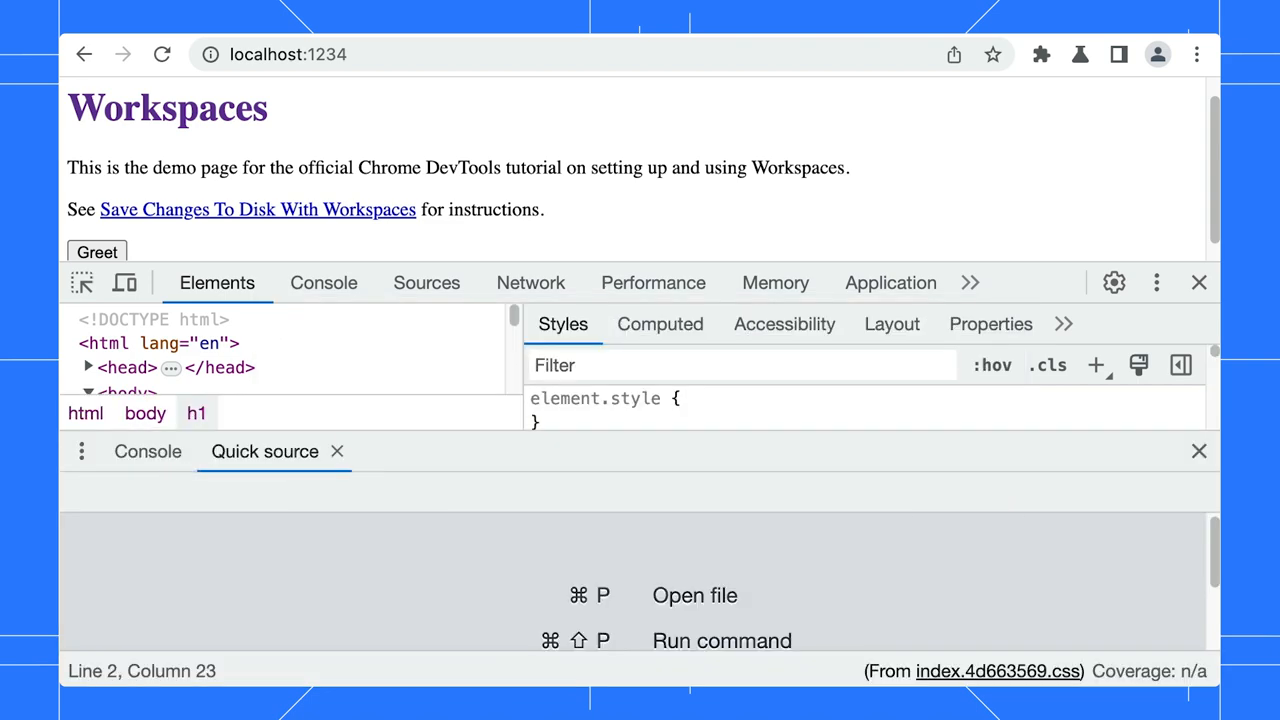
text(css)
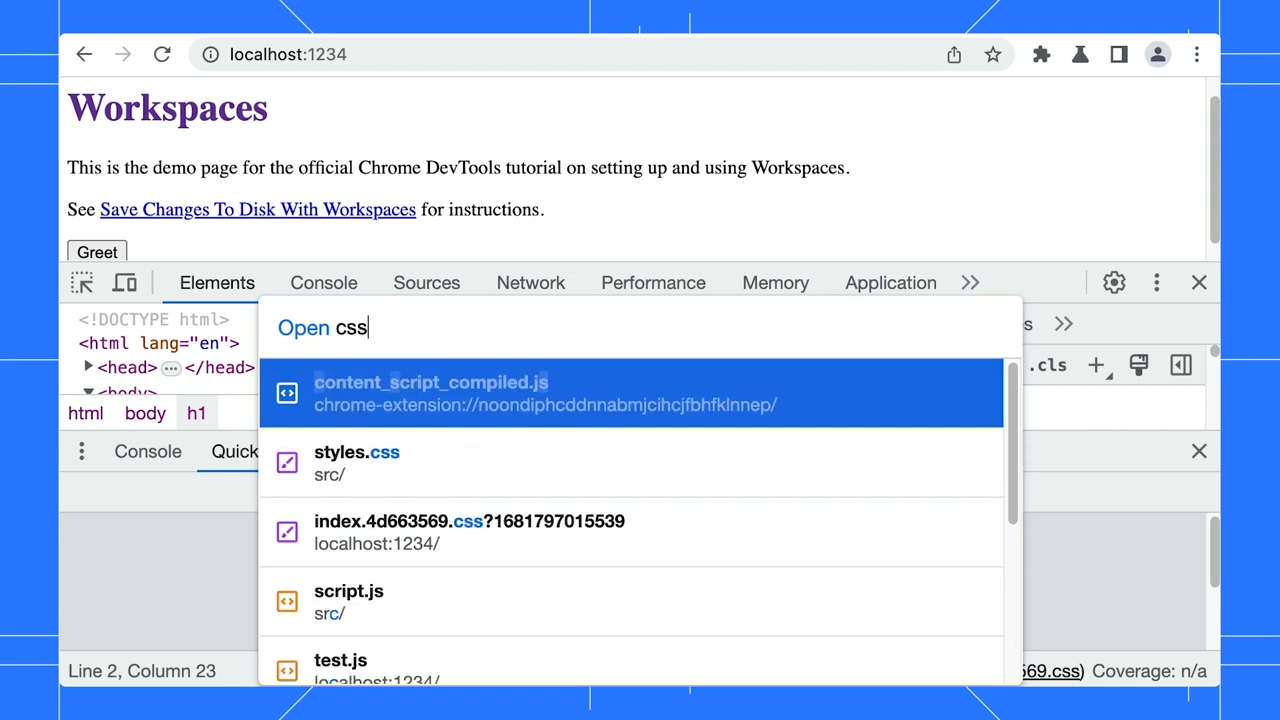
click(356, 462)
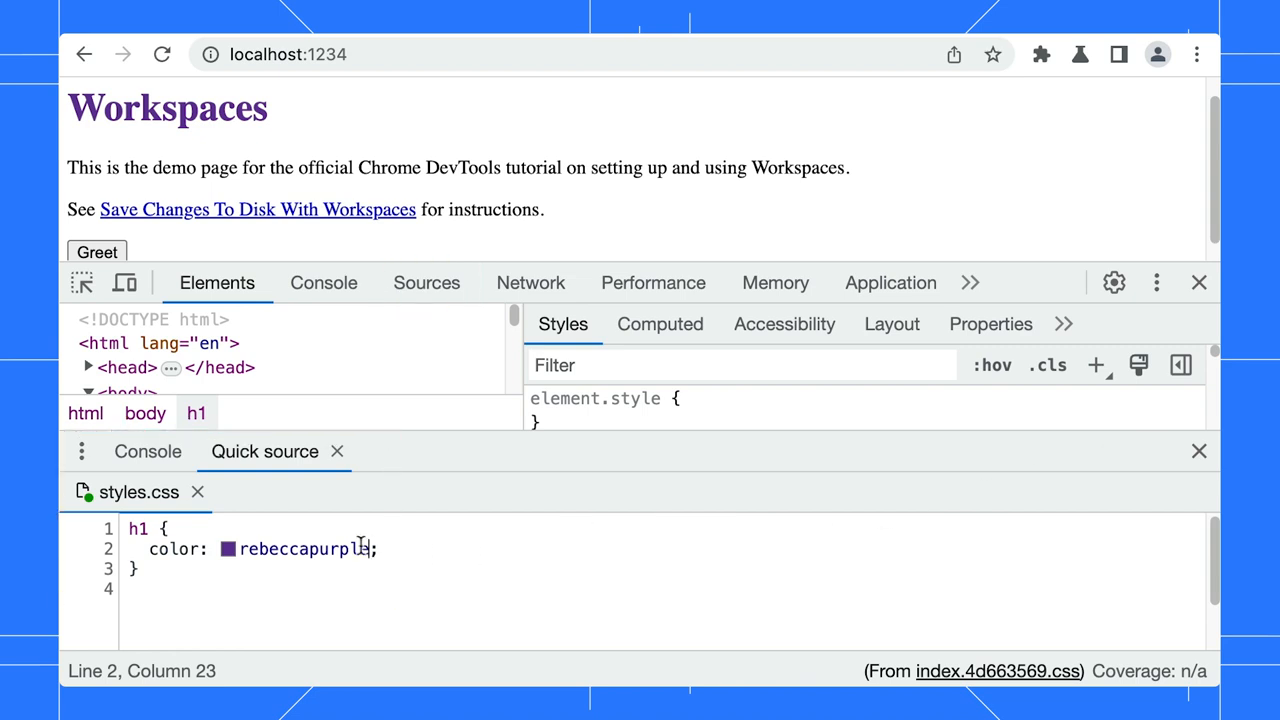
text(hotpink;)
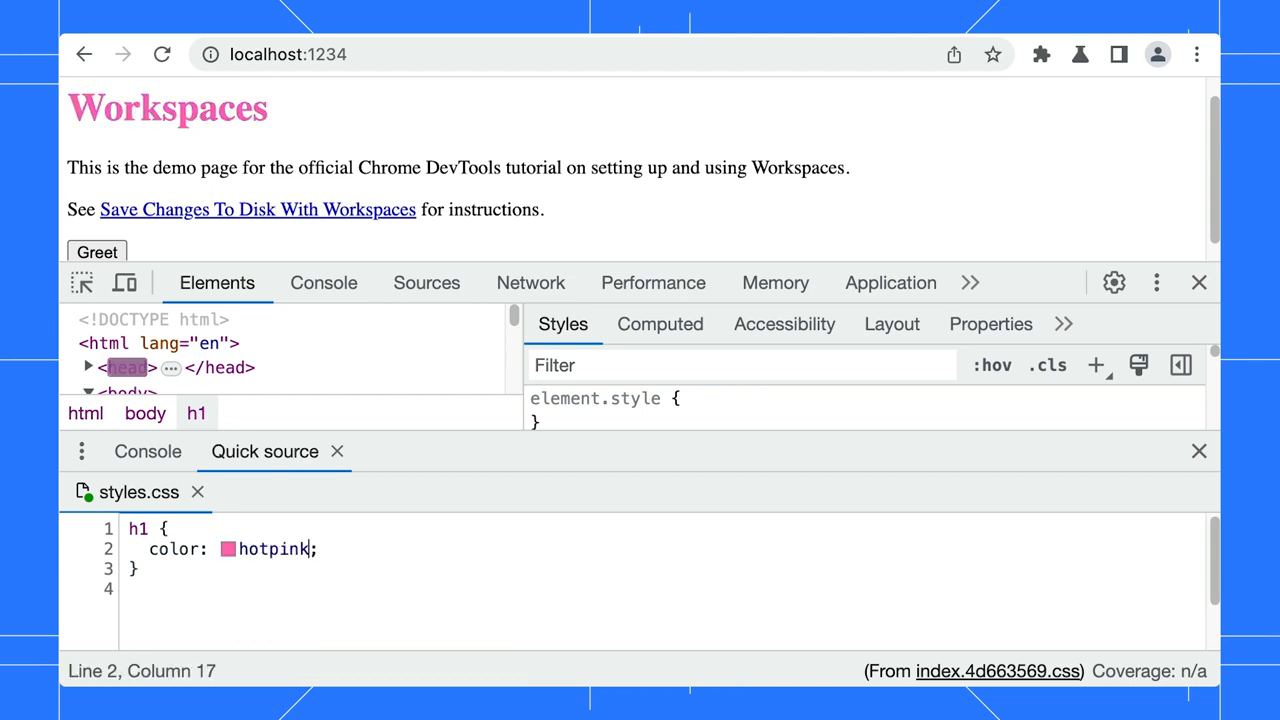
click(162, 54)
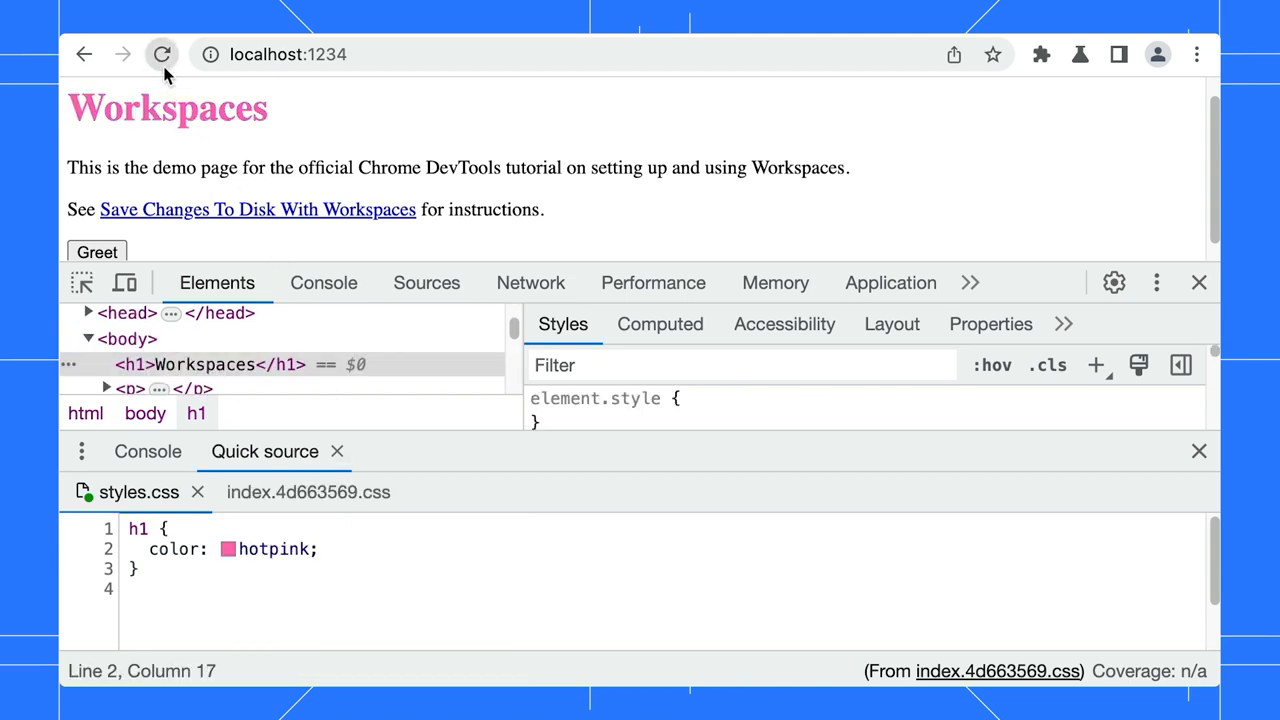